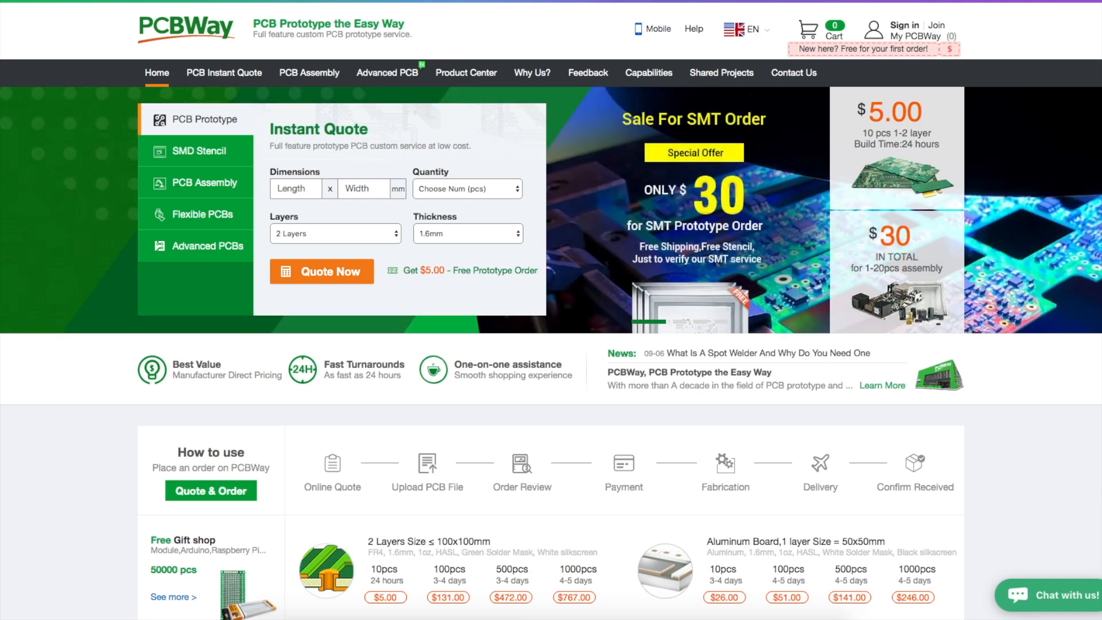
Browse the pixelmatix SmartMatrix repository page down through the file list into its README
click(223, 72)
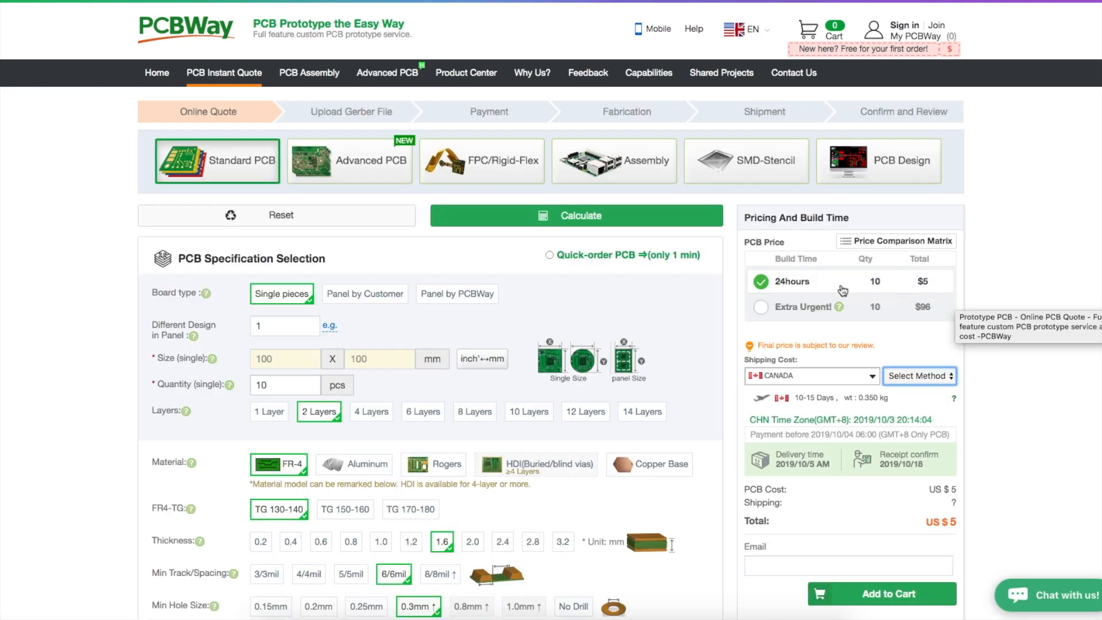
mouse_move(387, 72)
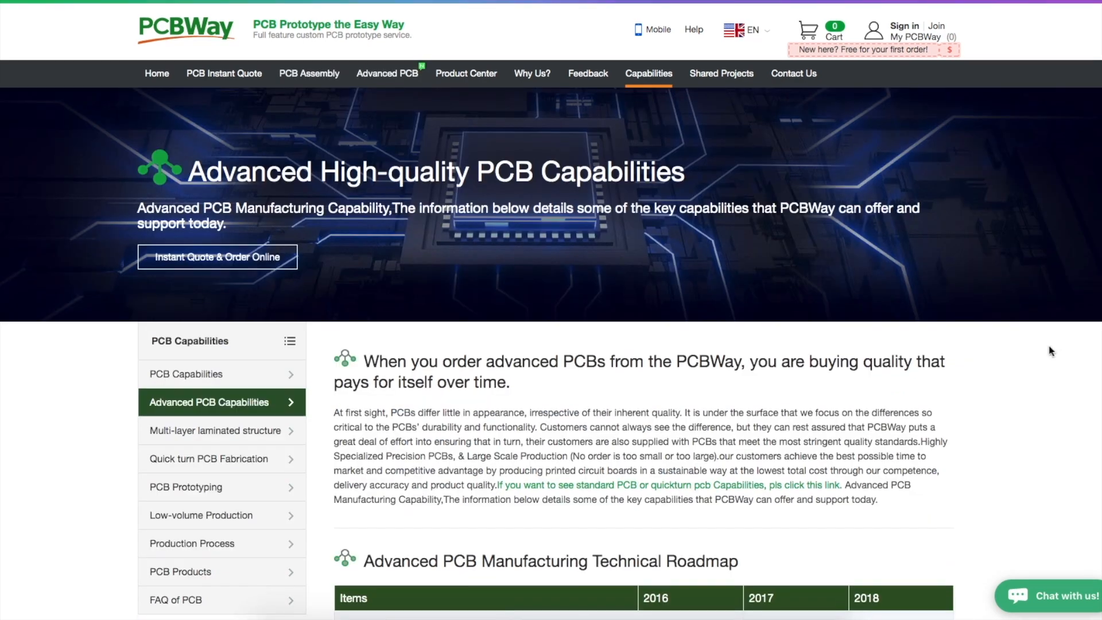
mouse_move(318, 140)
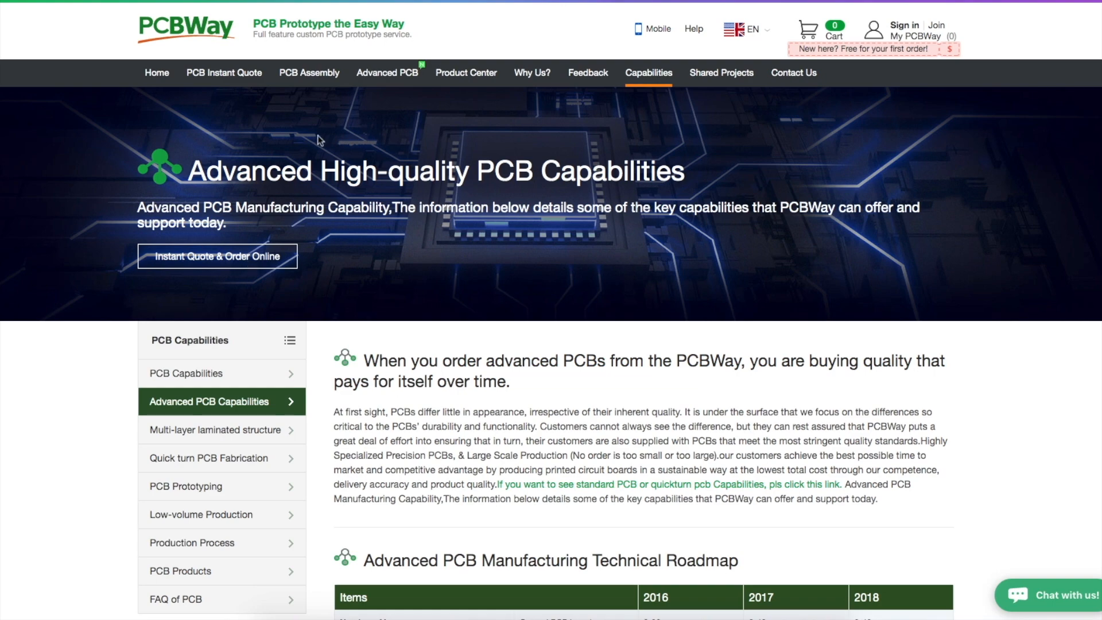
scroll(down, 3)
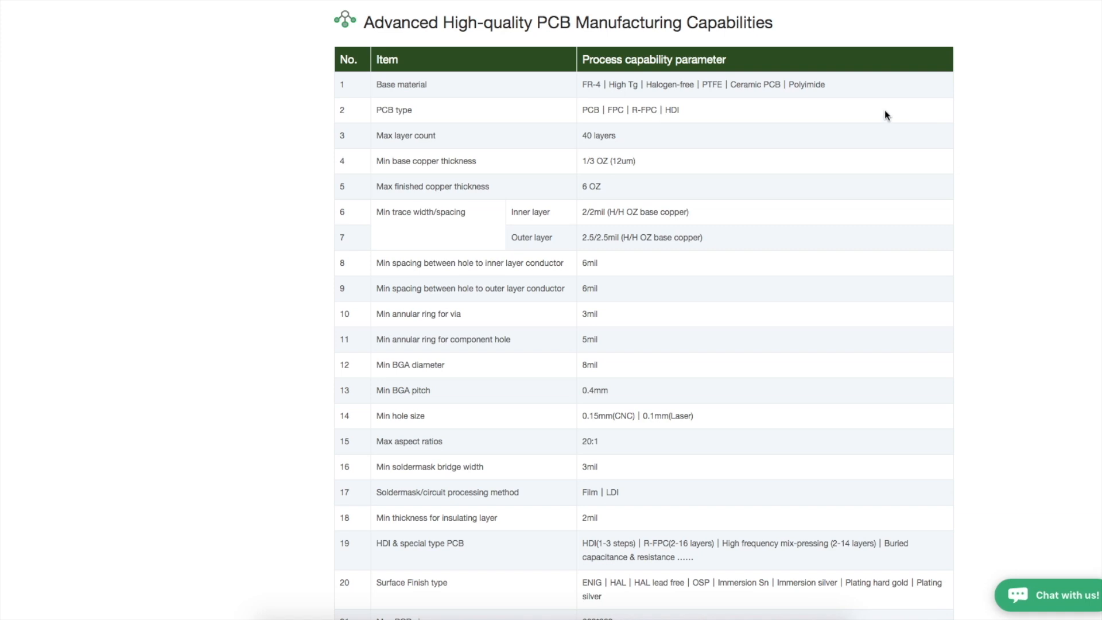
scroll(down, 3)
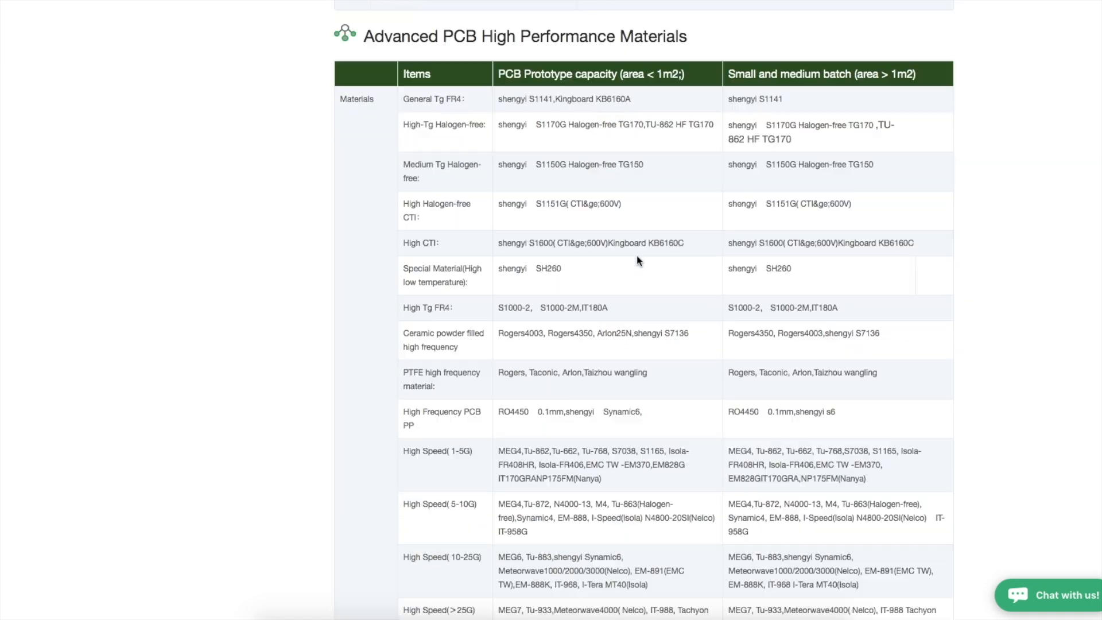
scroll(down, 3)
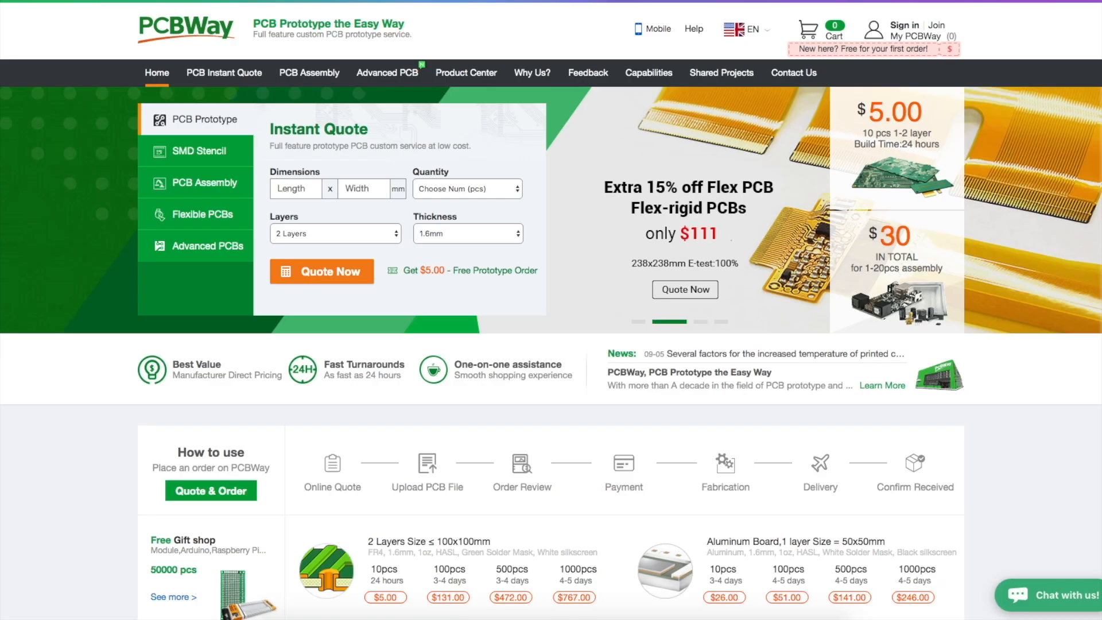
mouse_move(793, 73)
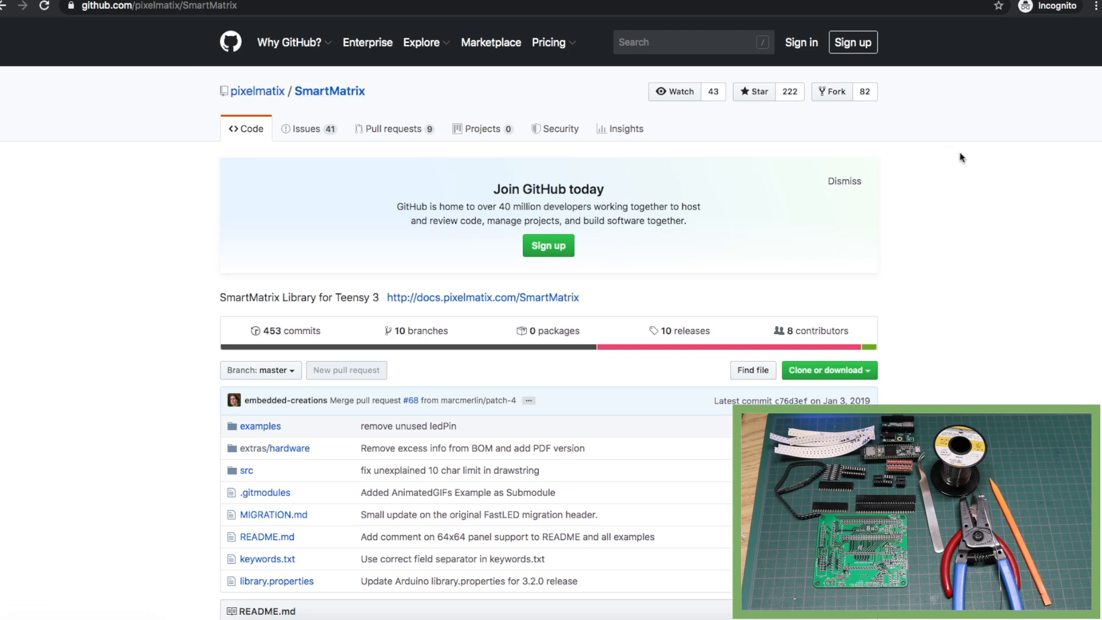
scroll(down, 3)
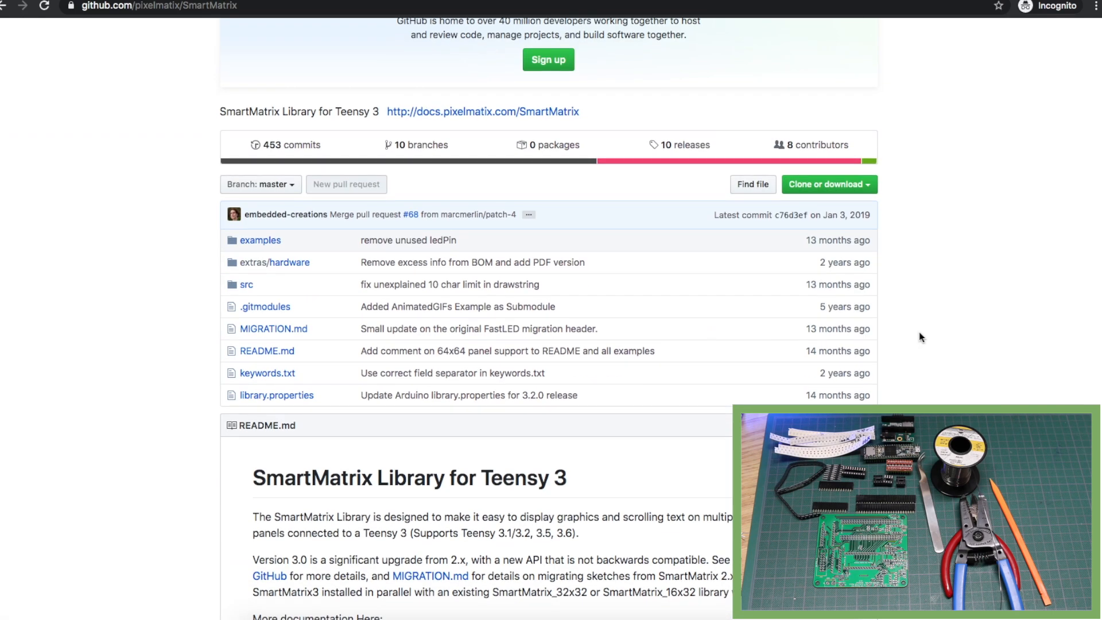
scroll(down, 3)
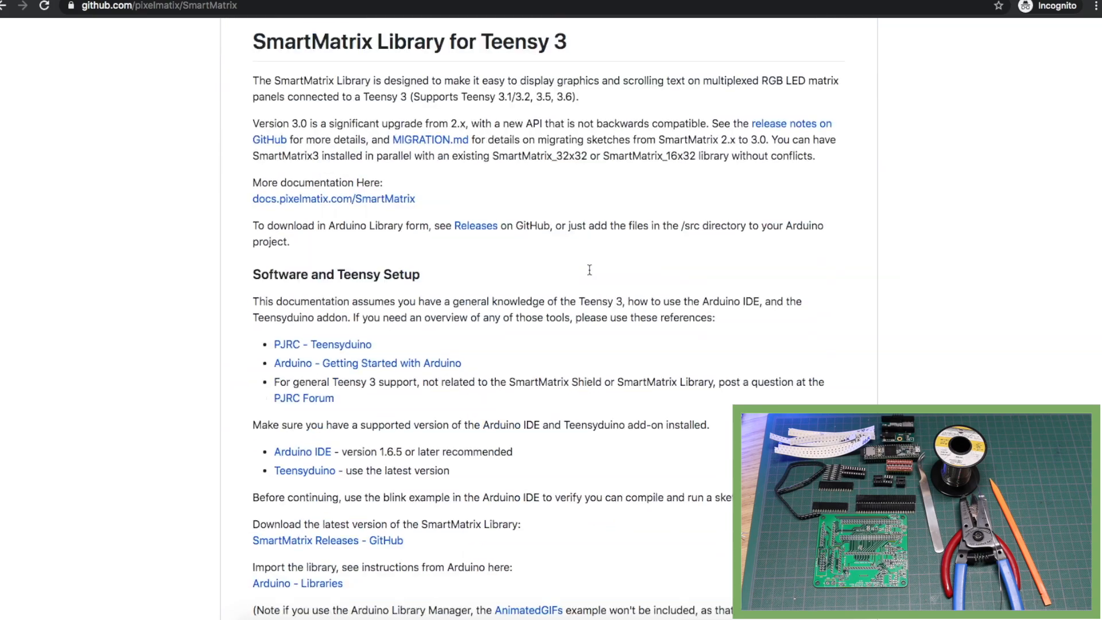
scroll(down, 3)
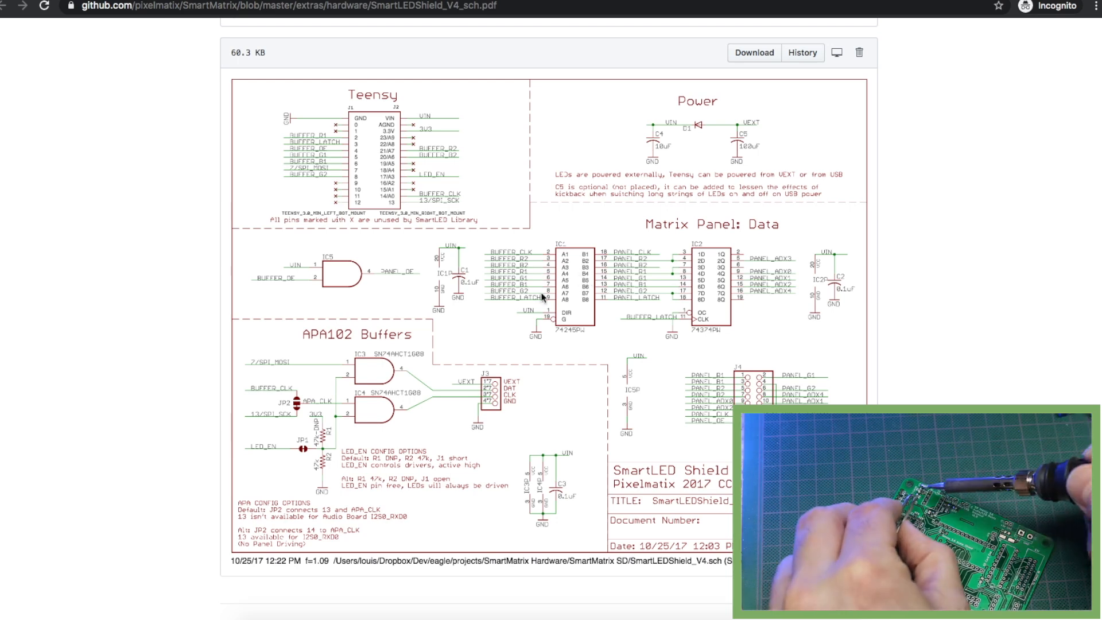
mouse_move(404, 153)
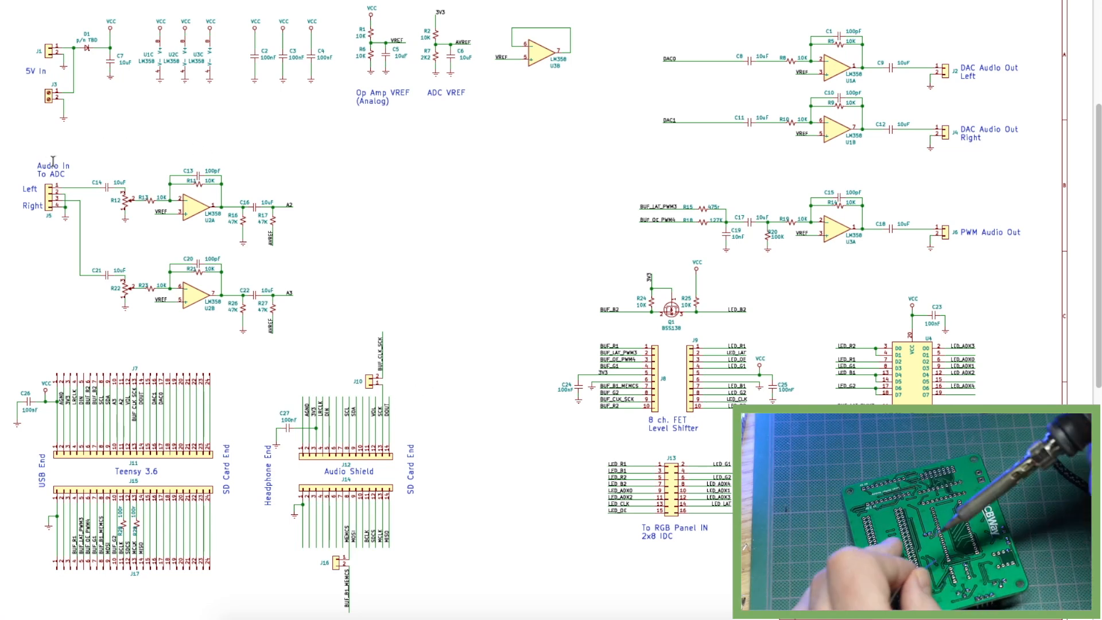
mouse_move(73, 134)
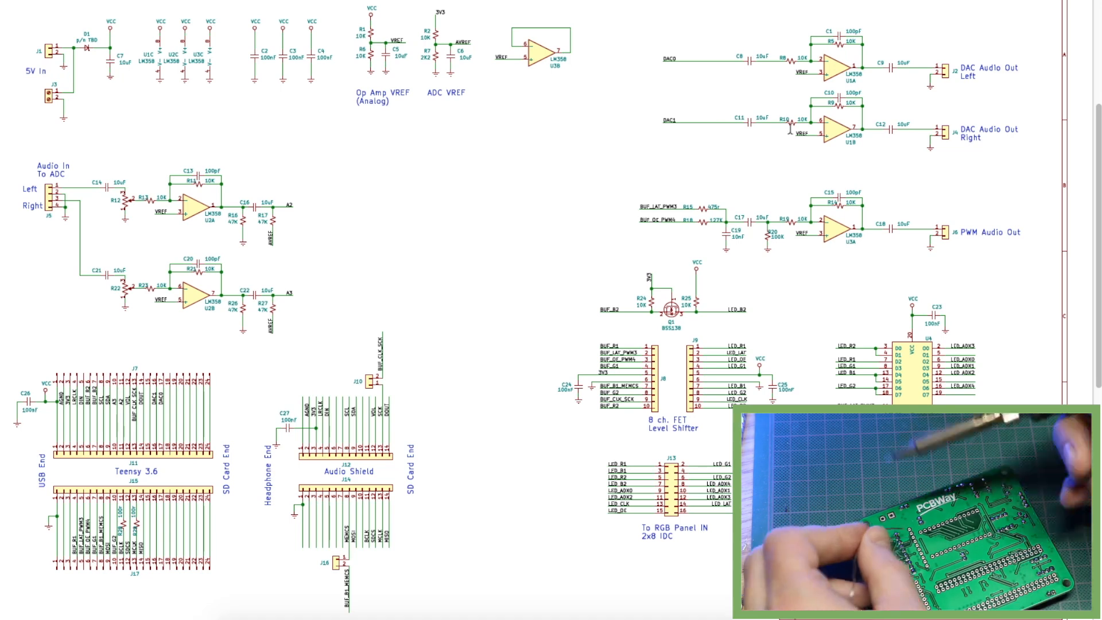
mouse_move(904, 165)
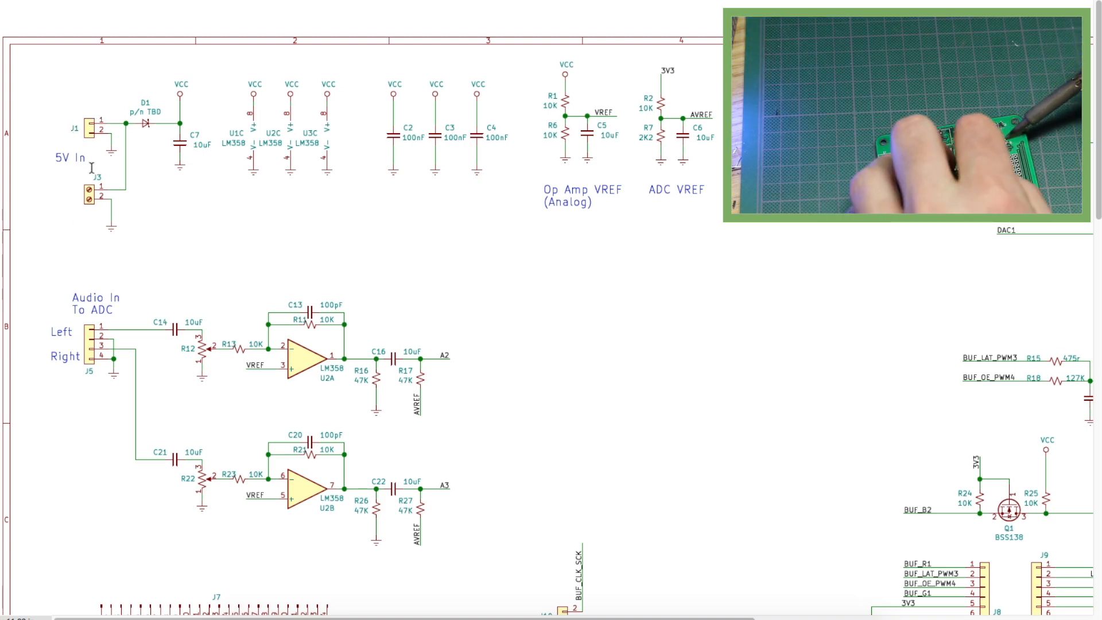
Scroll the shield schematic down to the Teensy 3.6 and Audio Shield header connectors
scroll(down, 3)
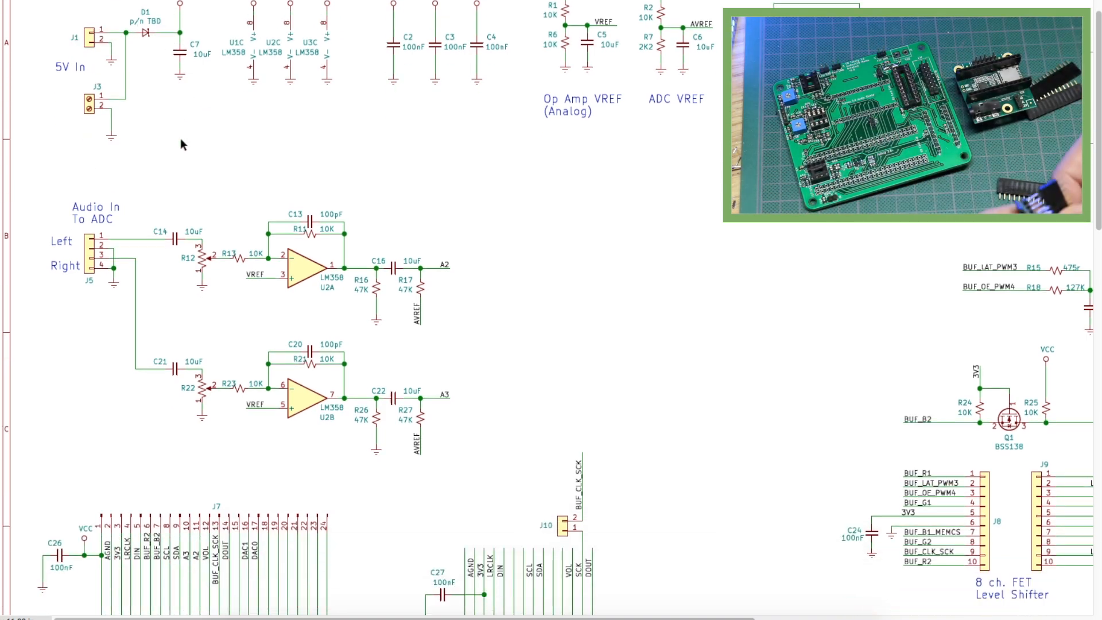
scroll(down, 3)
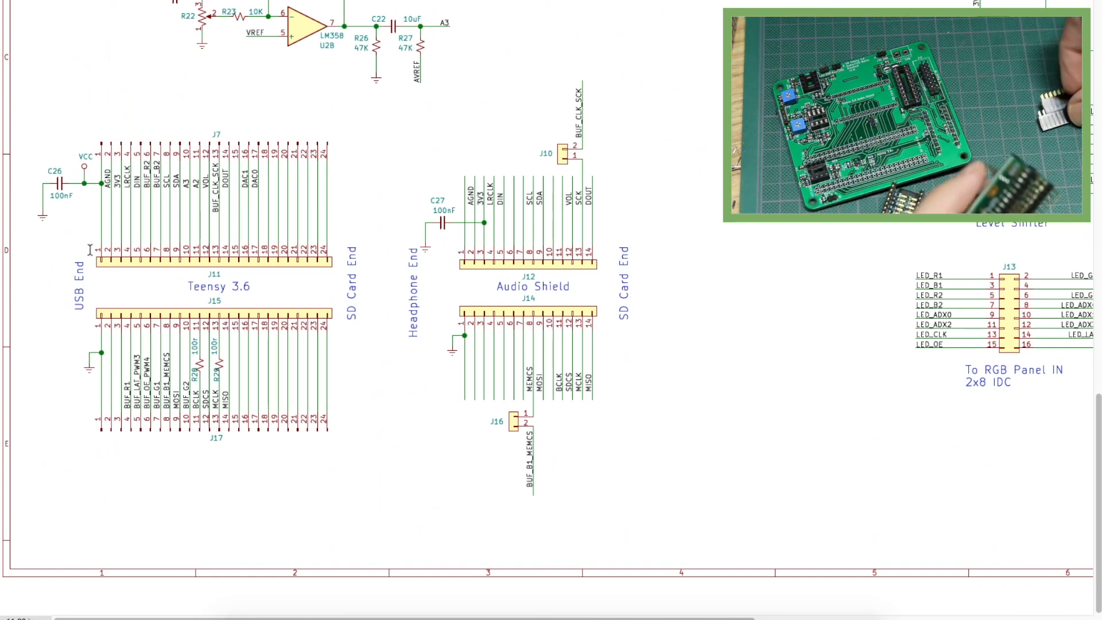
mouse_move(130, 295)
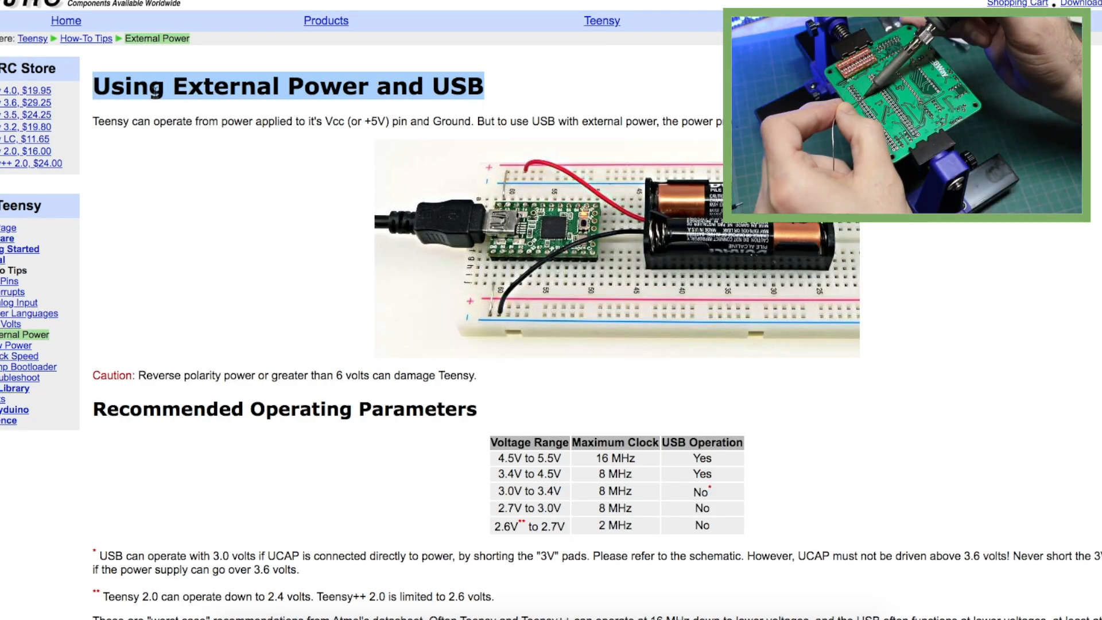
Scroll through PJRC's External Power and USB page to the operating parameters table
scroll(down, 3)
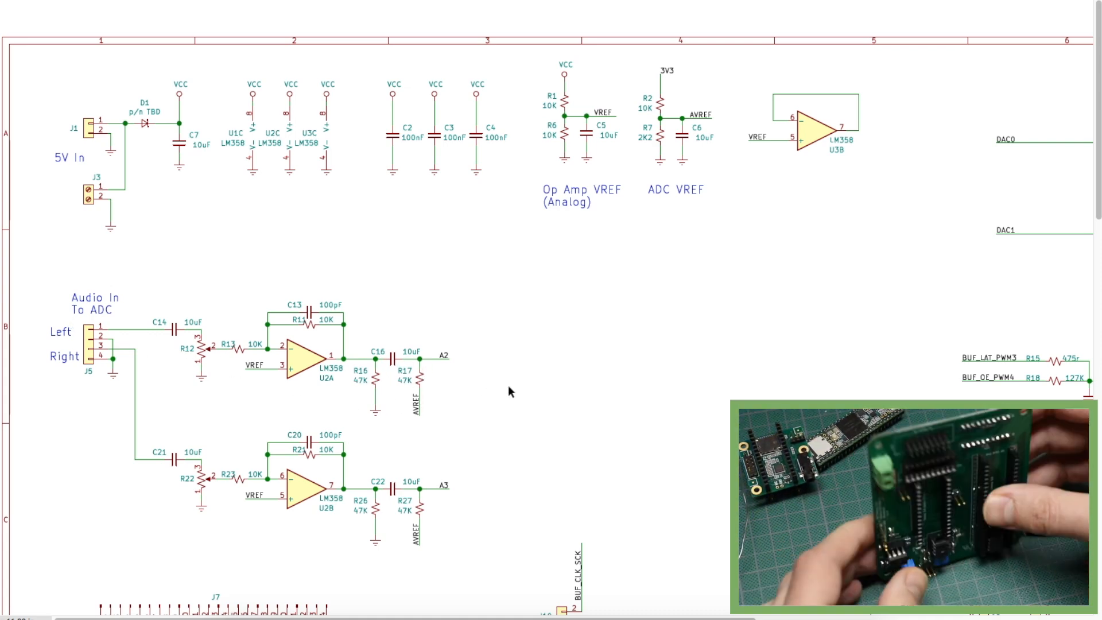
mouse_move(677, 180)
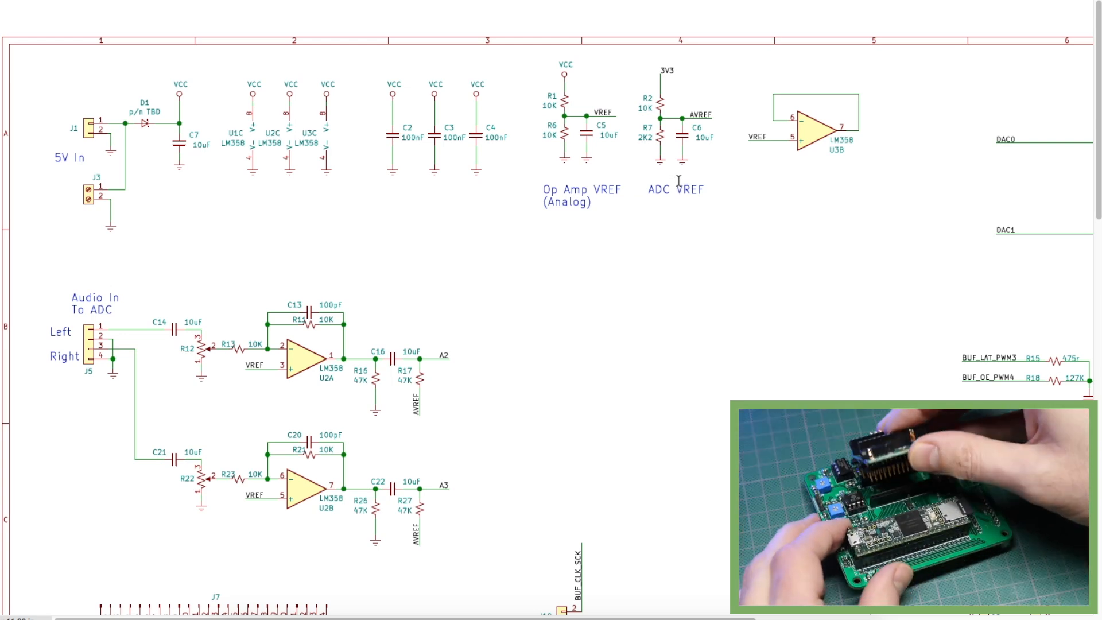
mouse_move(427, 342)
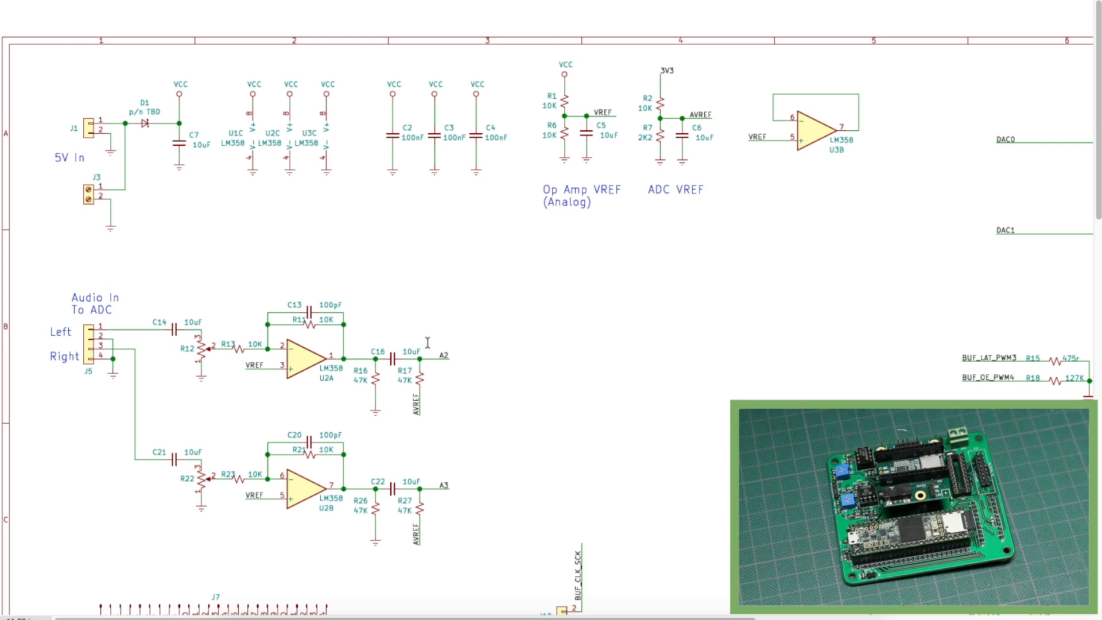
mouse_move(390, 354)
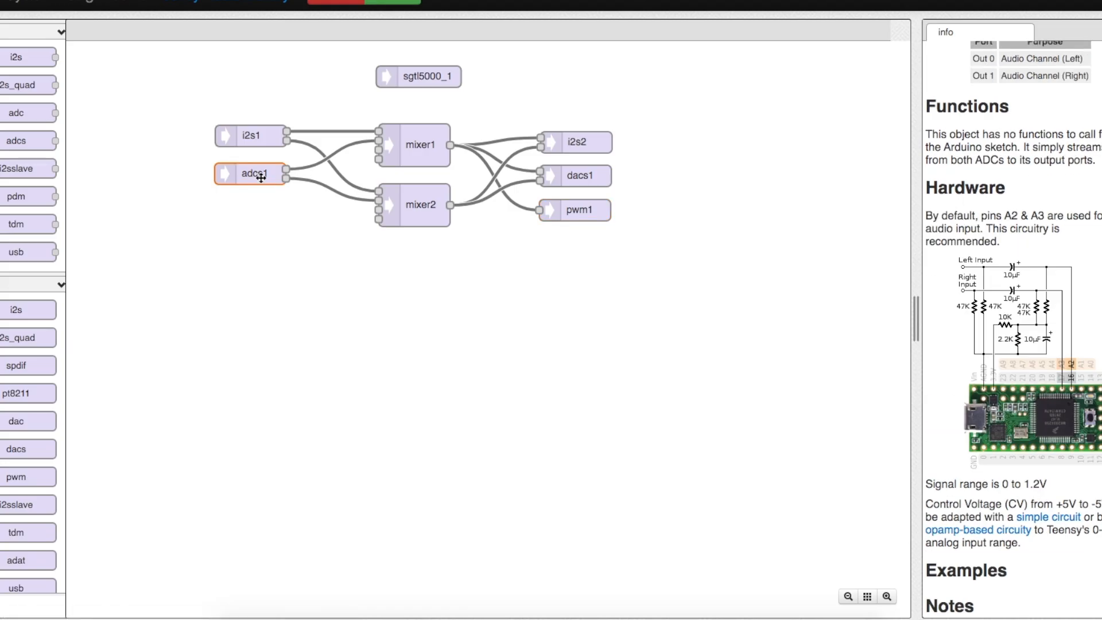
mouse_move(1059, 277)
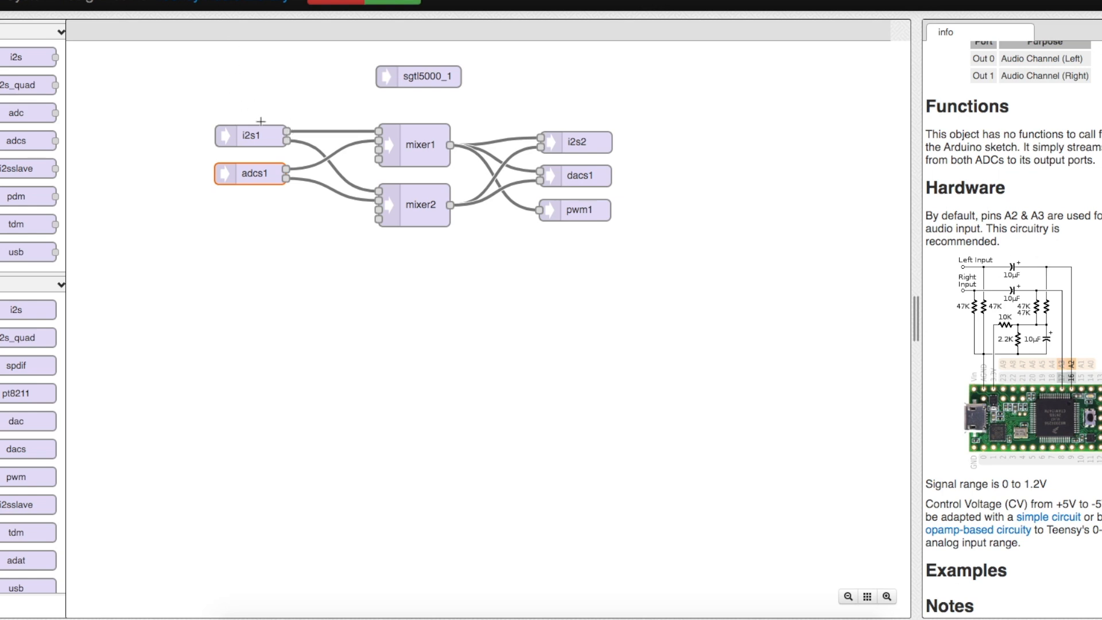
mouse_move(269, 180)
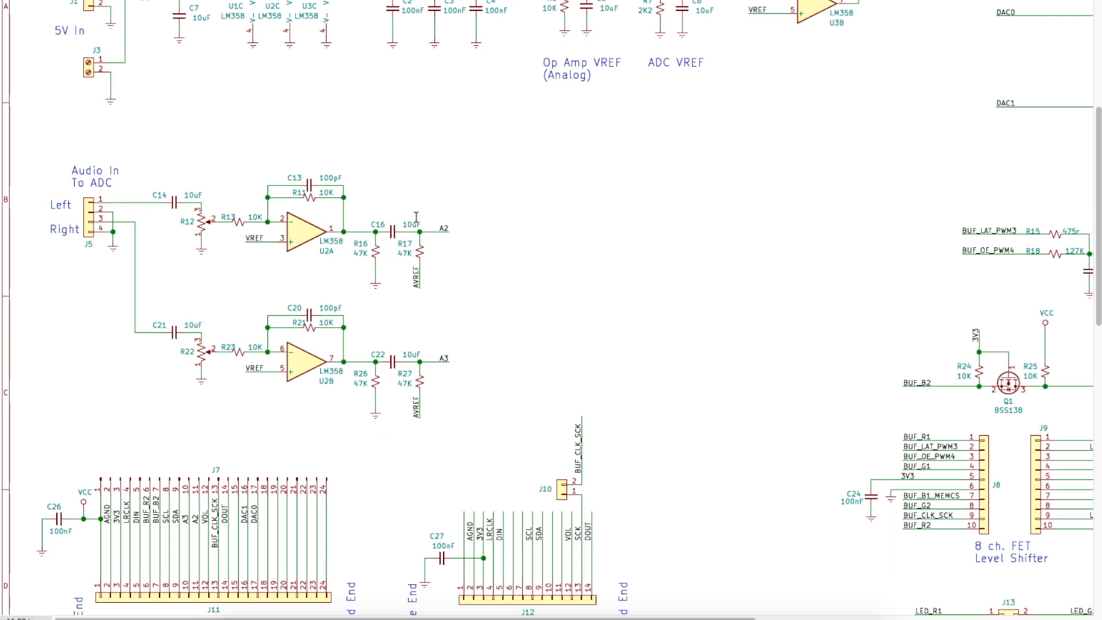
mouse_move(380, 211)
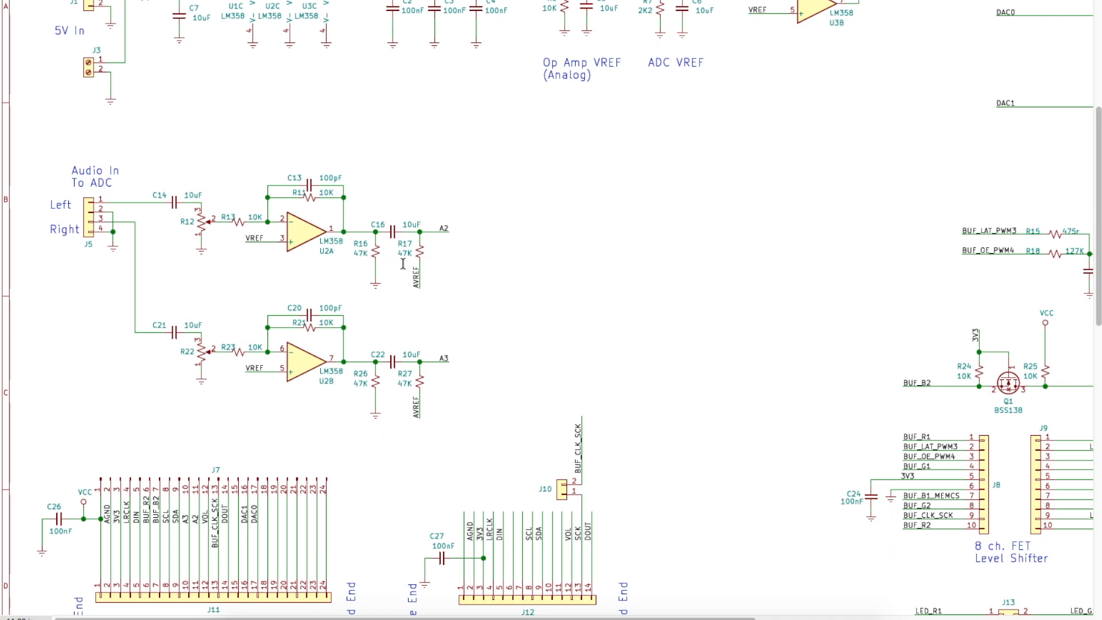
mouse_move(273, 209)
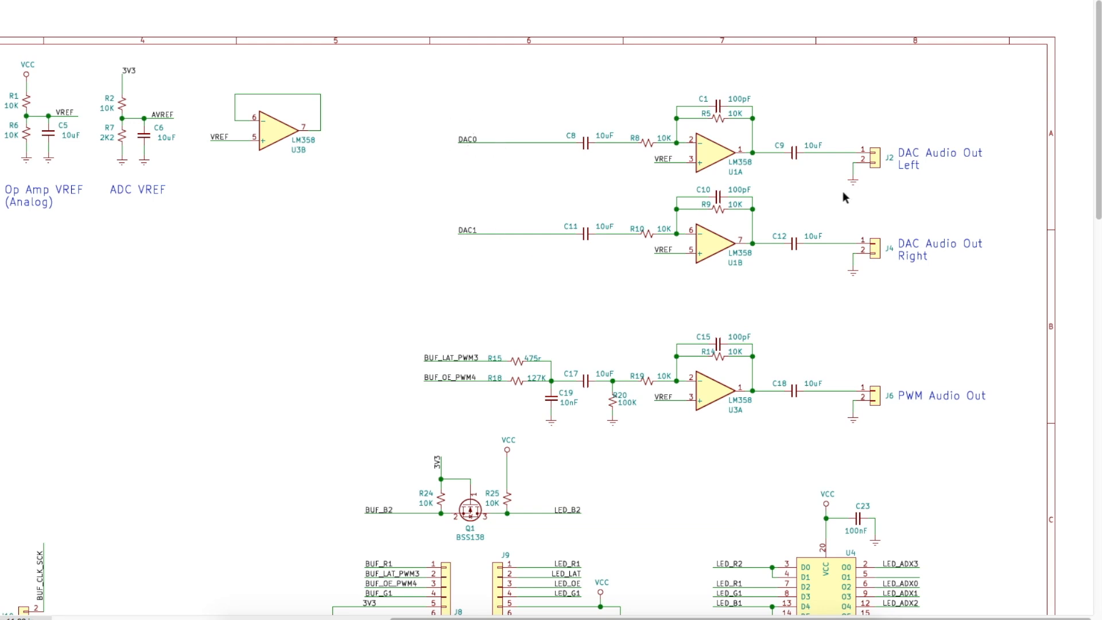
mouse_move(789, 210)
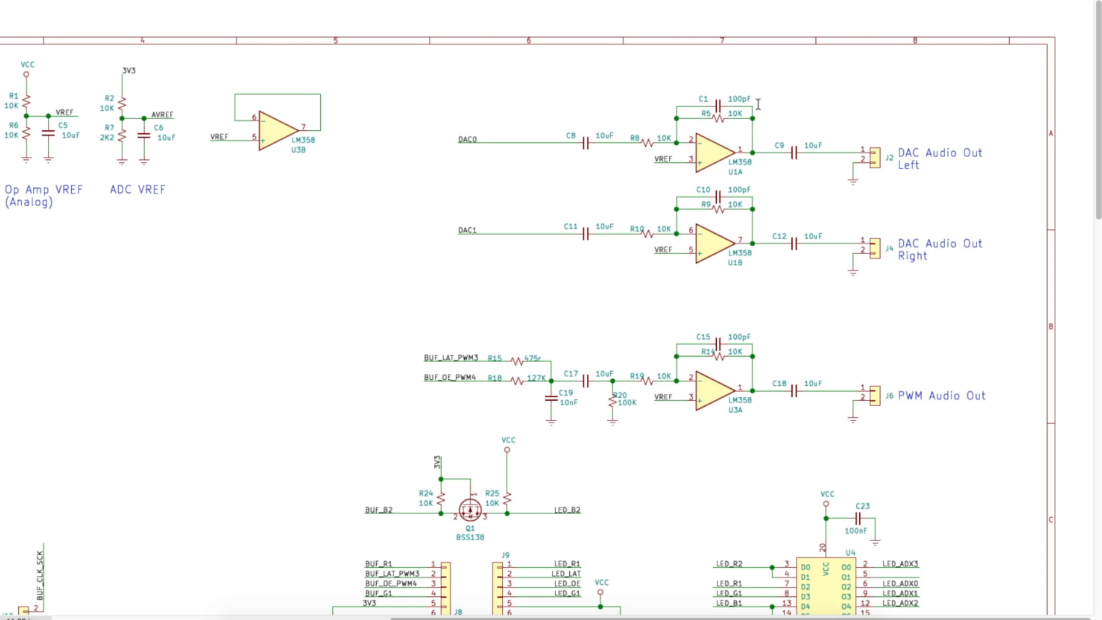
mouse_move(765, 366)
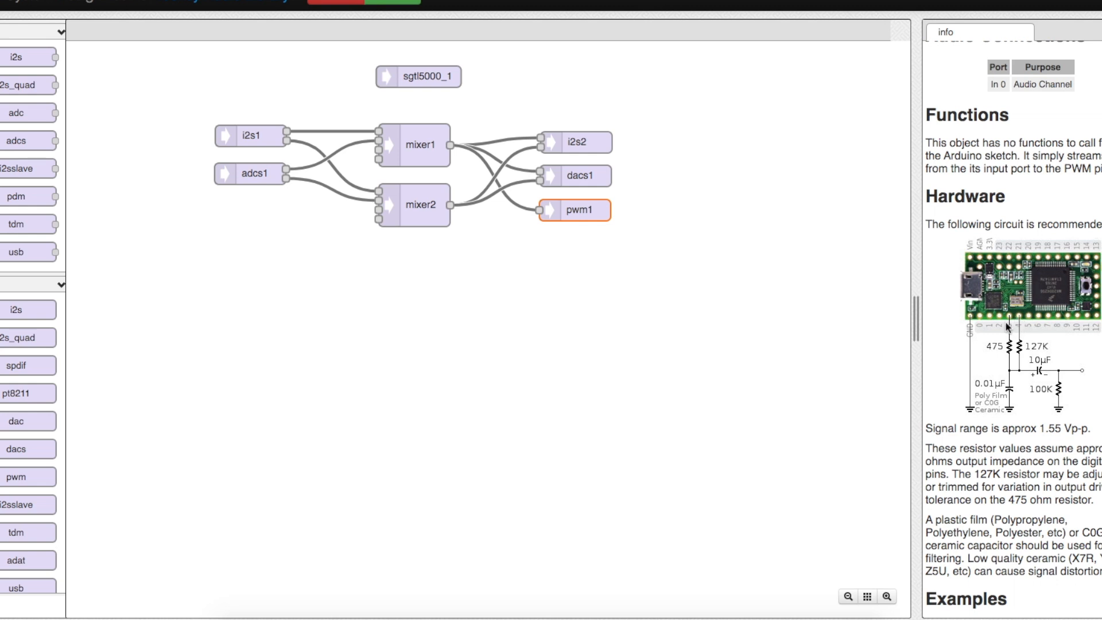
mouse_move(1012, 386)
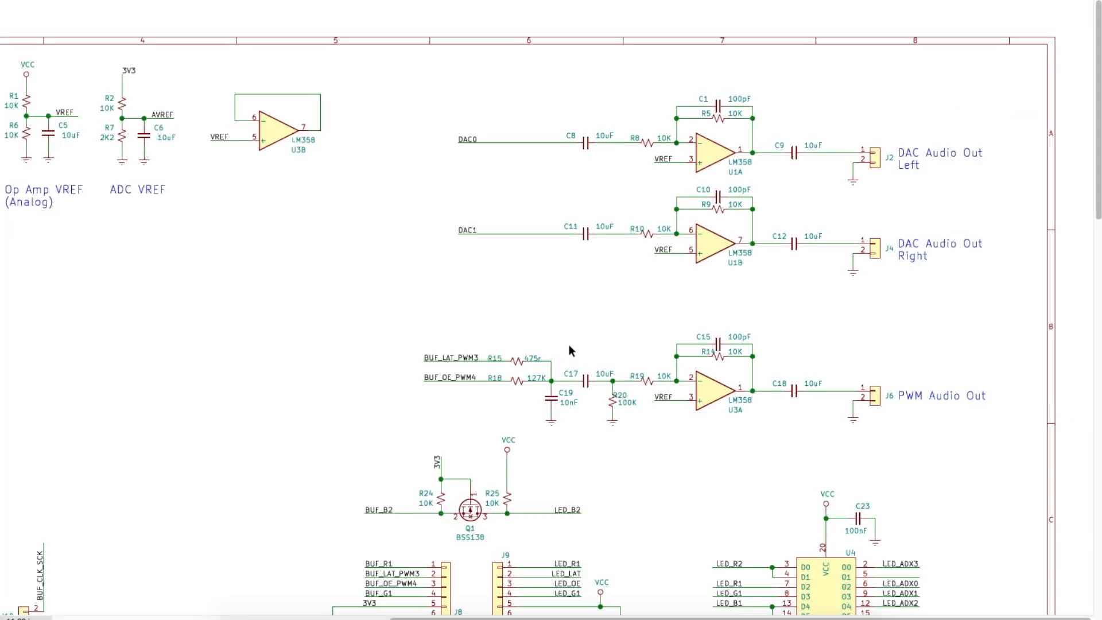
mouse_move(680, 389)
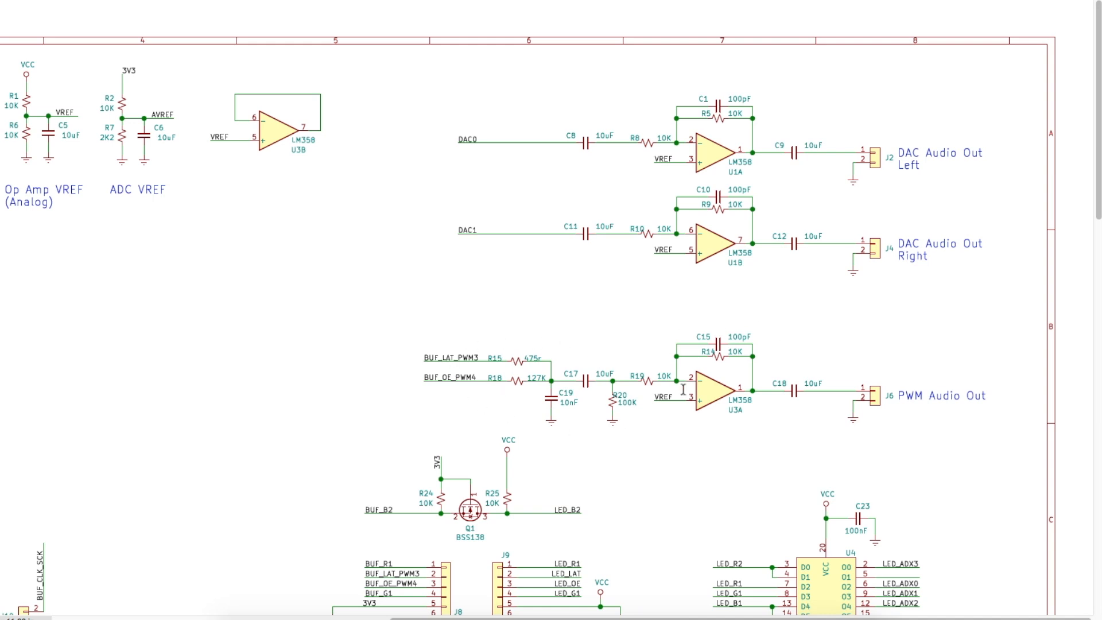
mouse_move(939, 381)
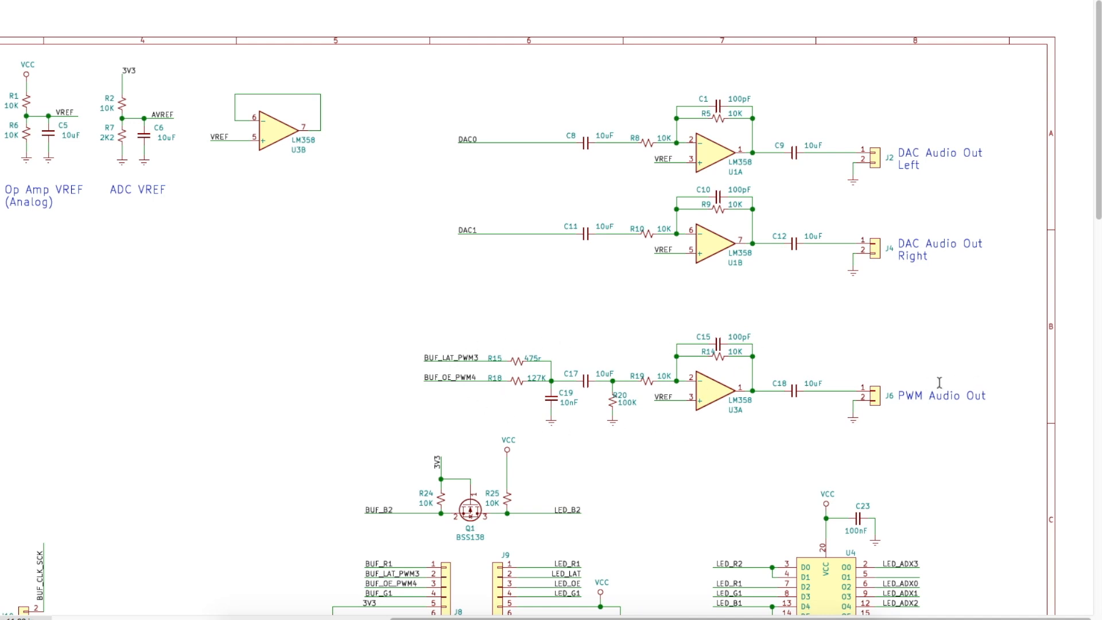
Scroll the schematic down to the FET level shifter, 74LS374 latch and RGB panel connector
scroll(down, 3)
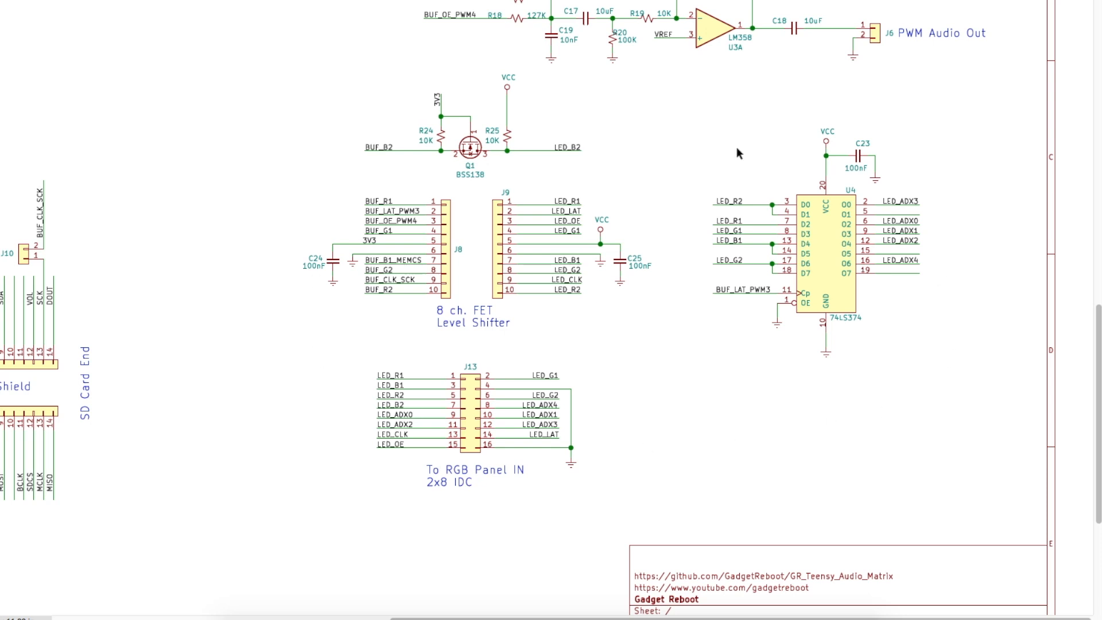
mouse_move(599, 366)
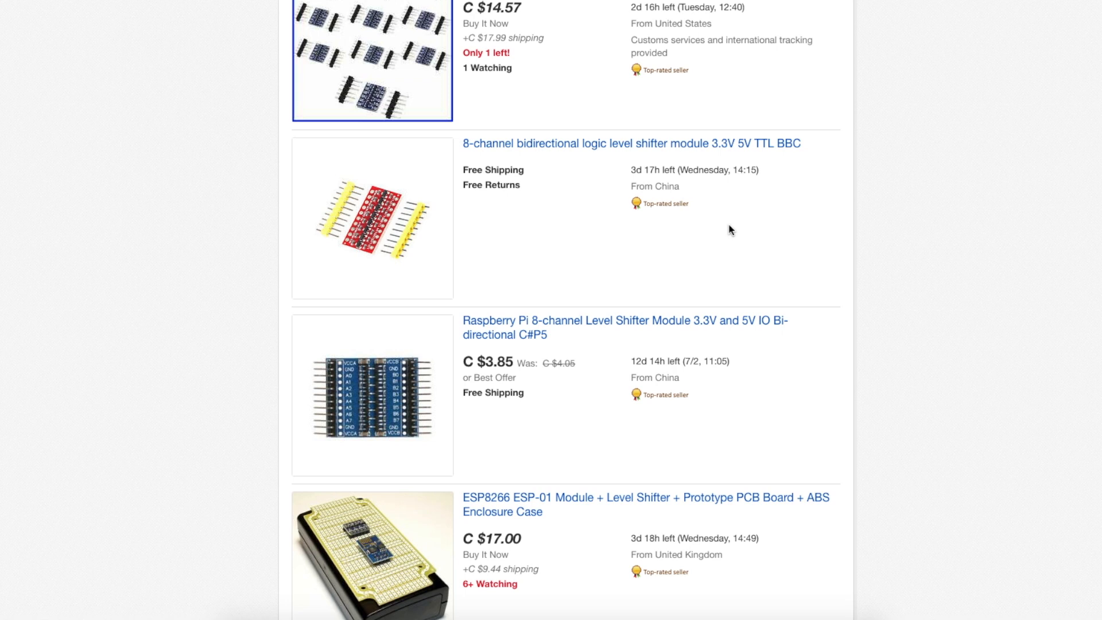
mouse_move(575, 202)
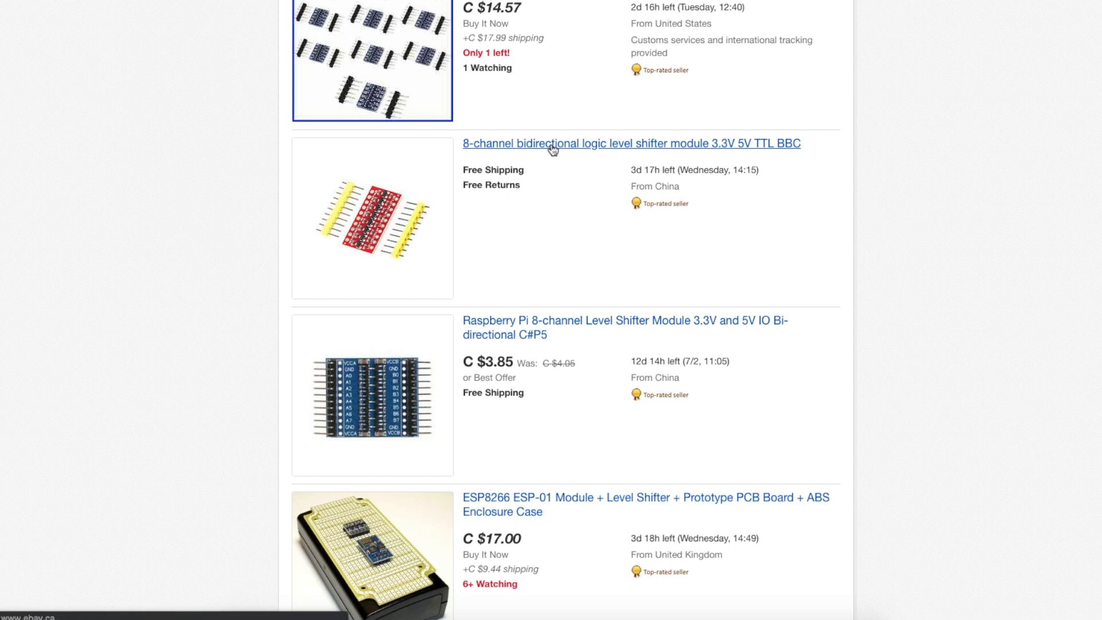
View the eBay search results for 8-channel 3.3V–5V level shifter modules
click(630, 144)
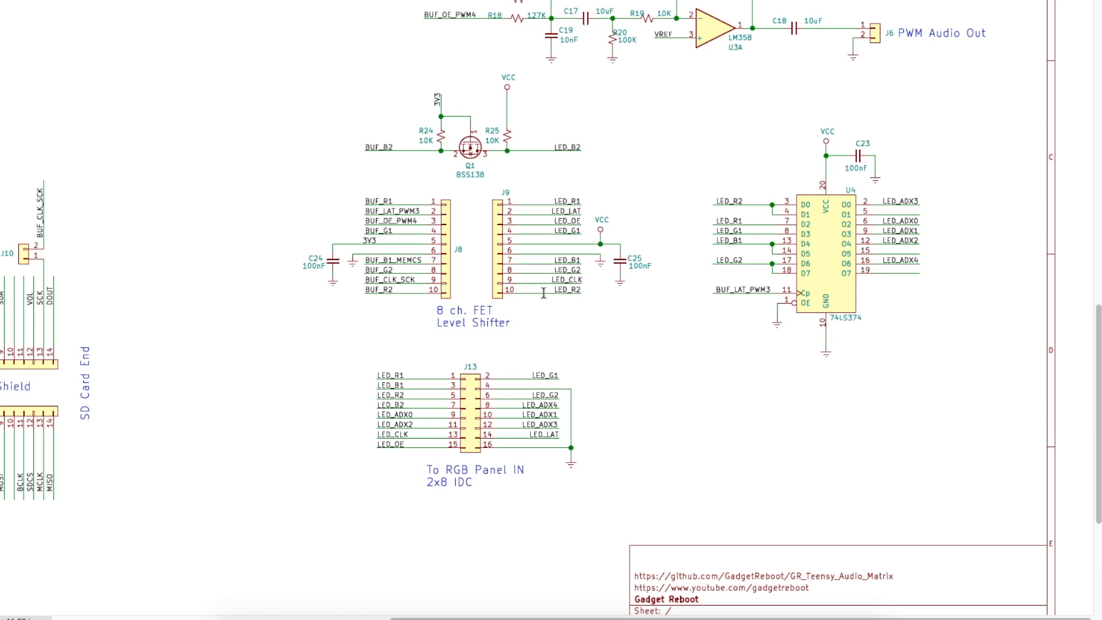
mouse_move(474, 110)
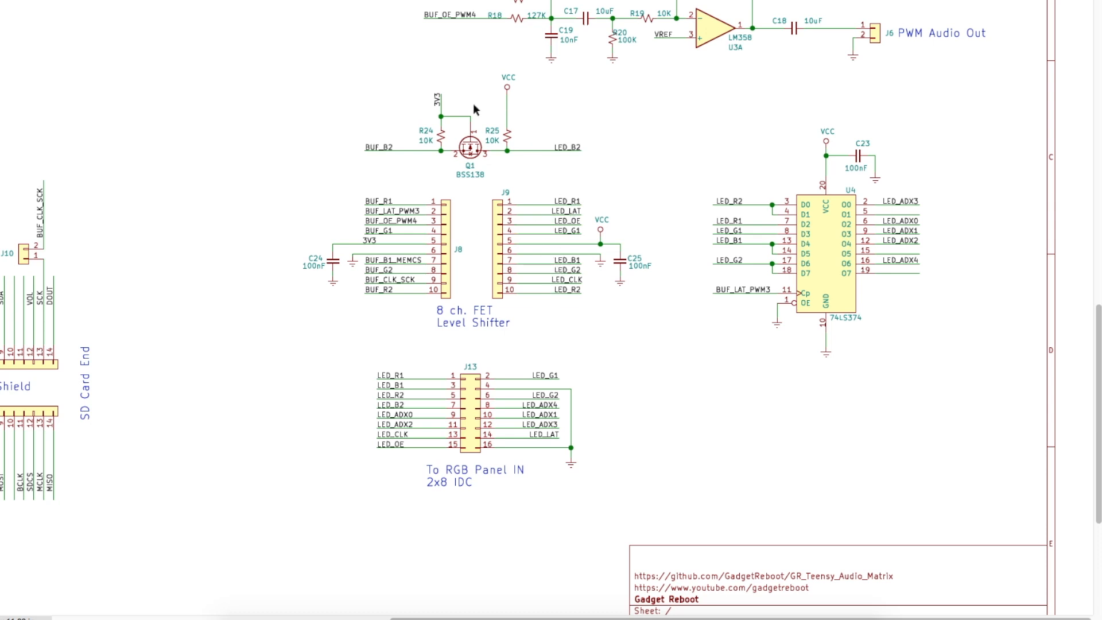
mouse_move(450, 131)
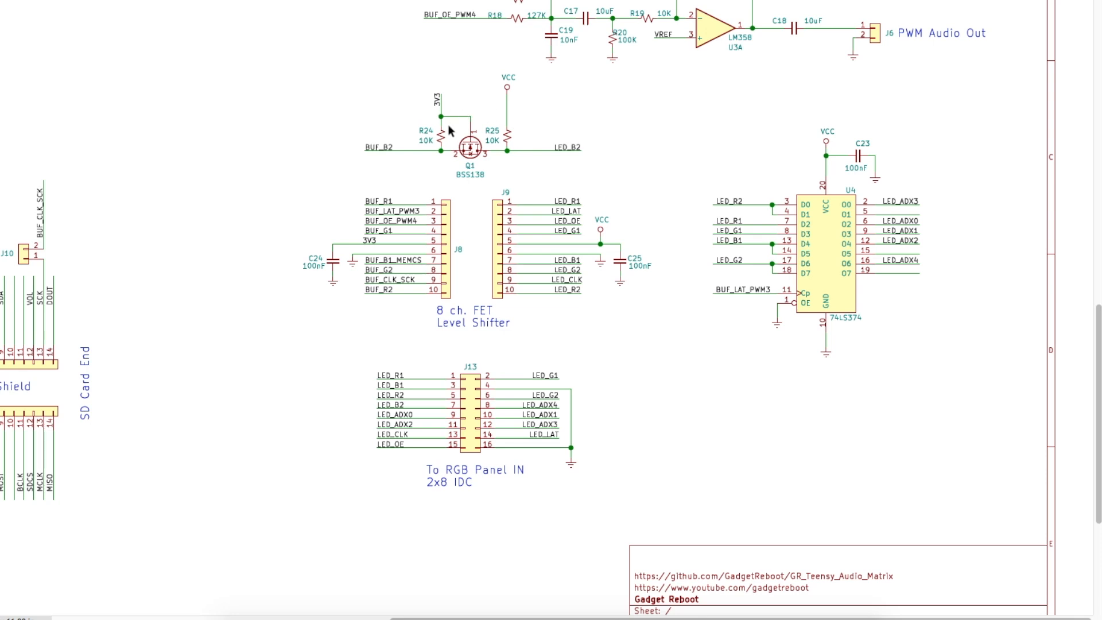
mouse_move(474, 208)
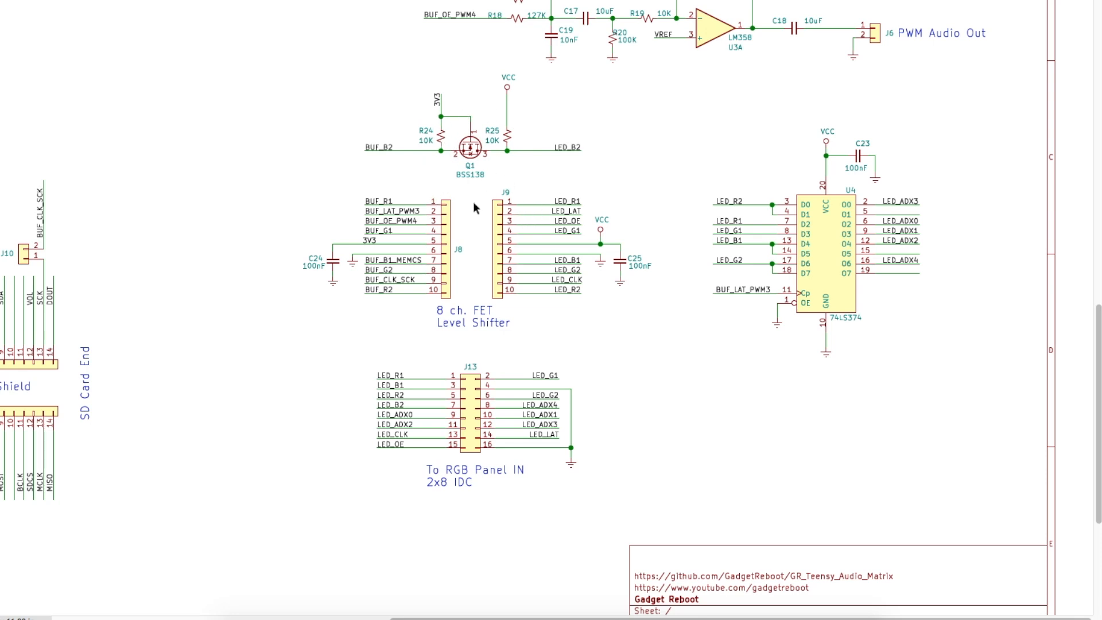
mouse_move(620, 215)
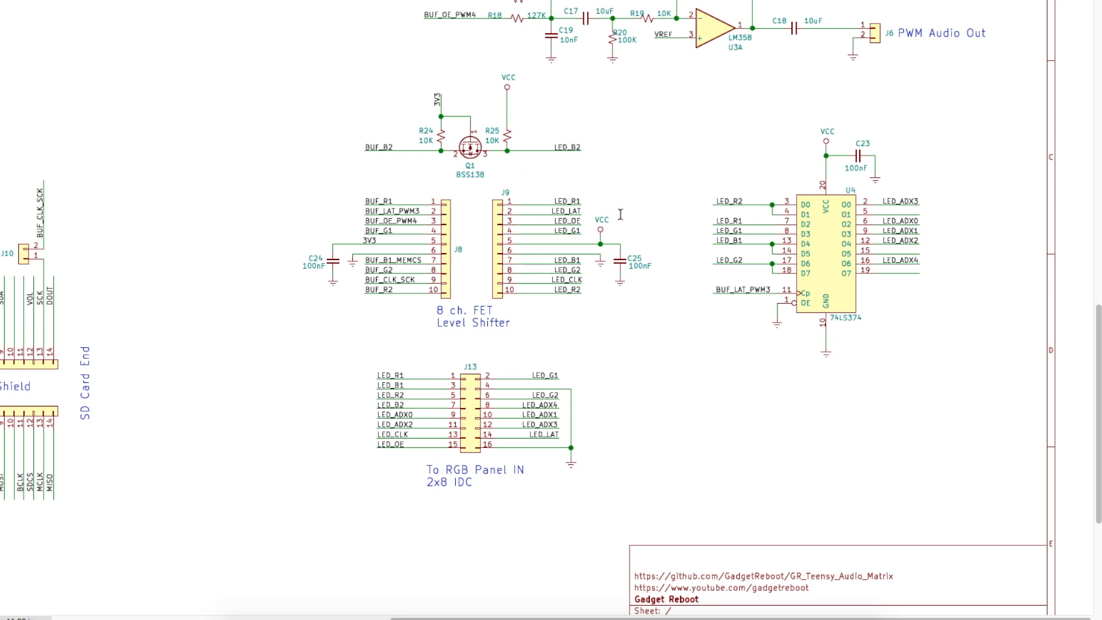
mouse_move(580, 200)
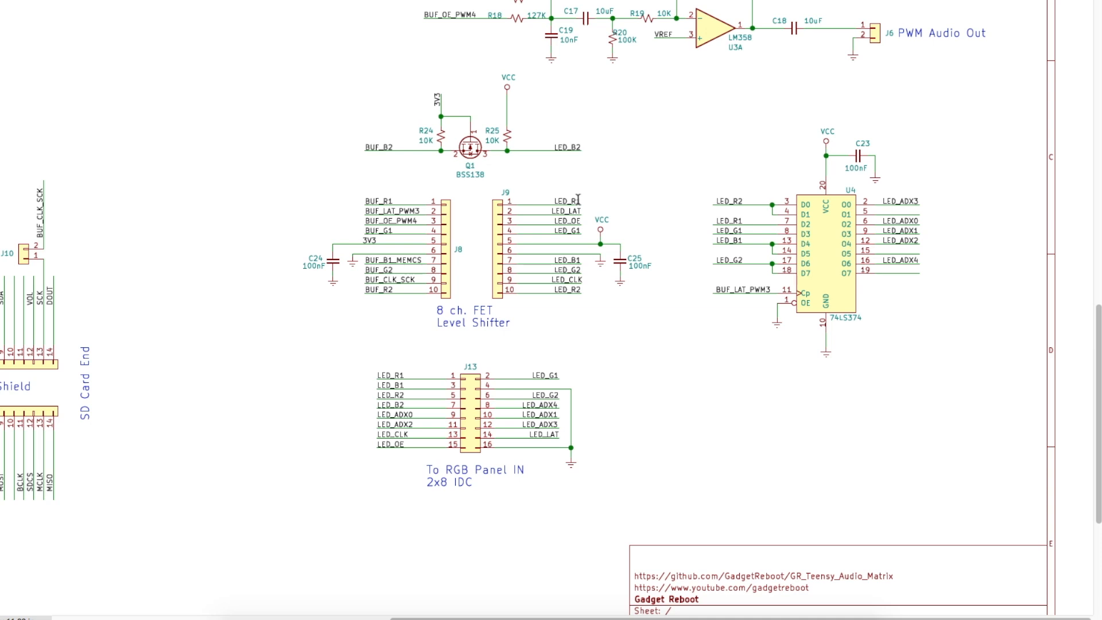
mouse_move(592, 198)
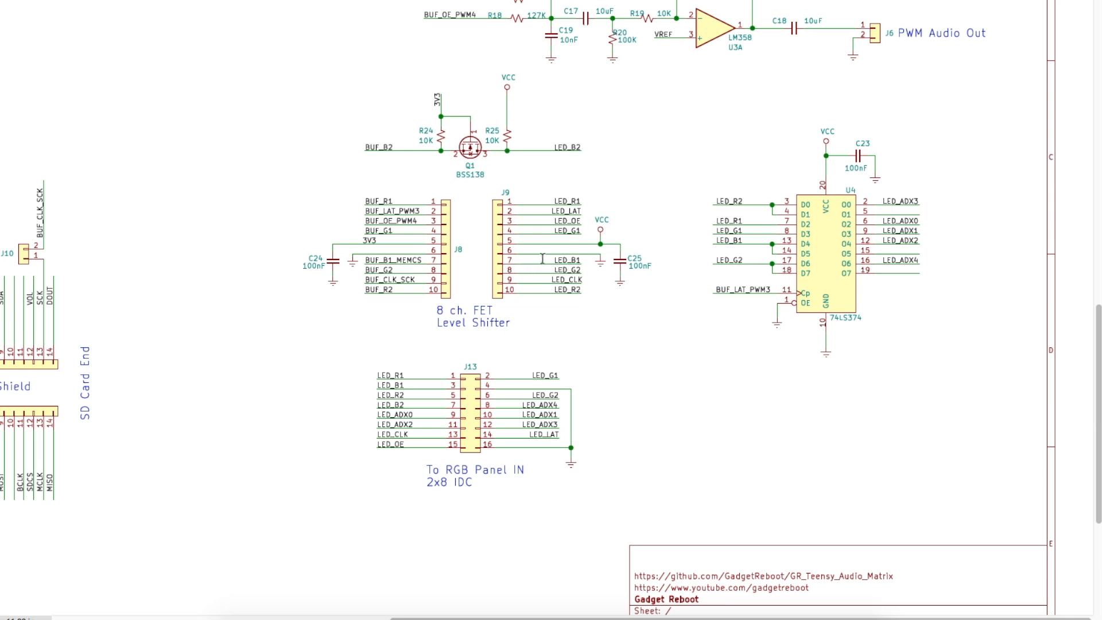
mouse_move(828, 331)
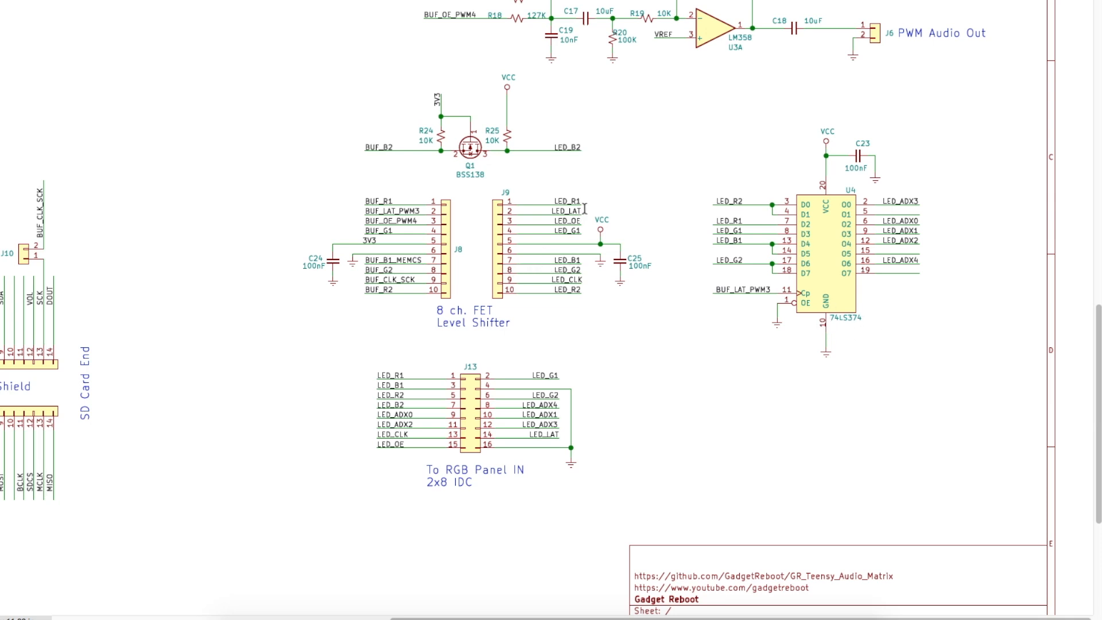
mouse_move(599, 206)
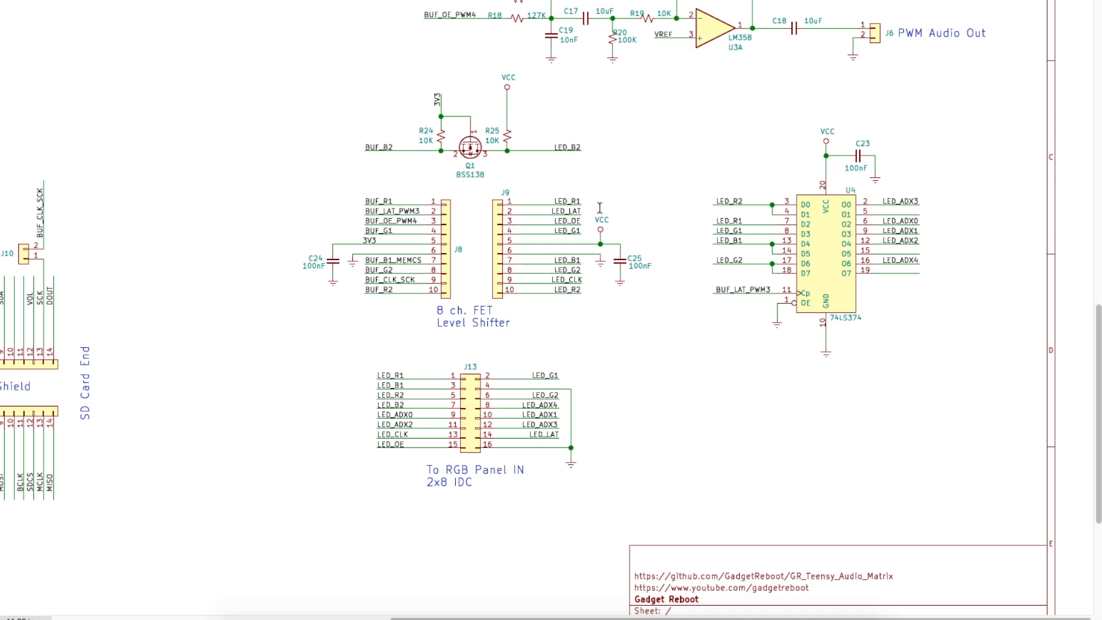
mouse_move(834, 199)
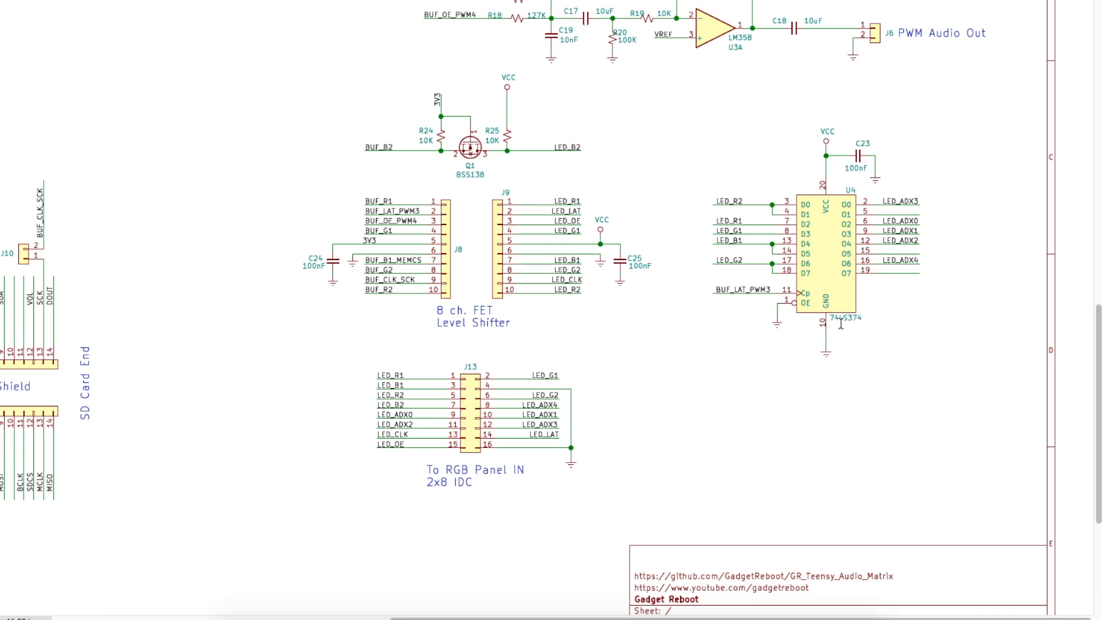
mouse_move(841, 327)
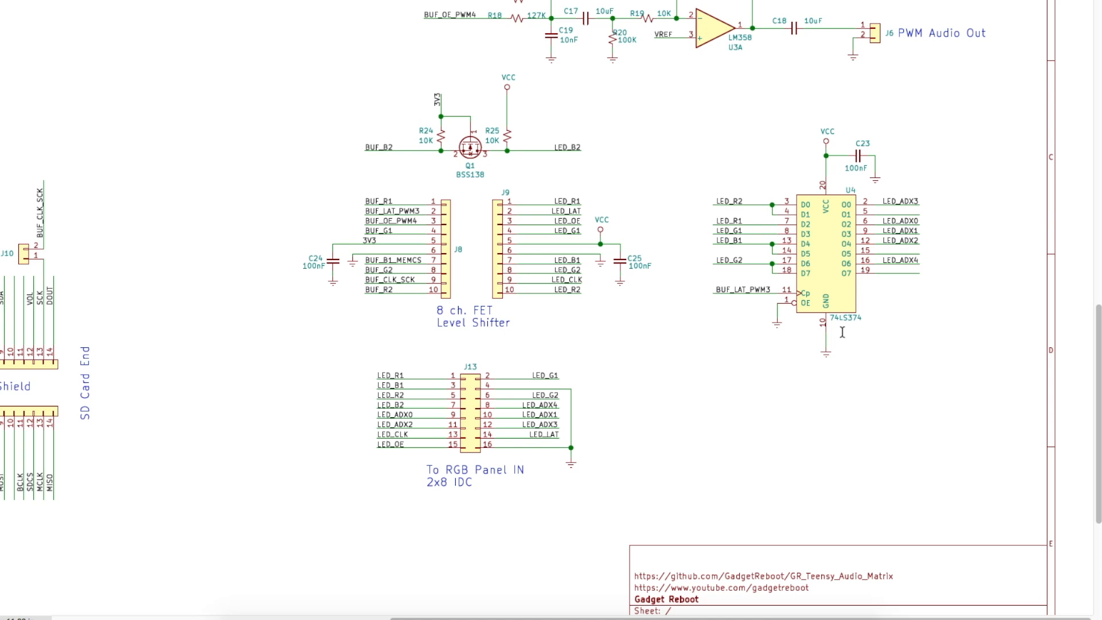
mouse_move(841, 358)
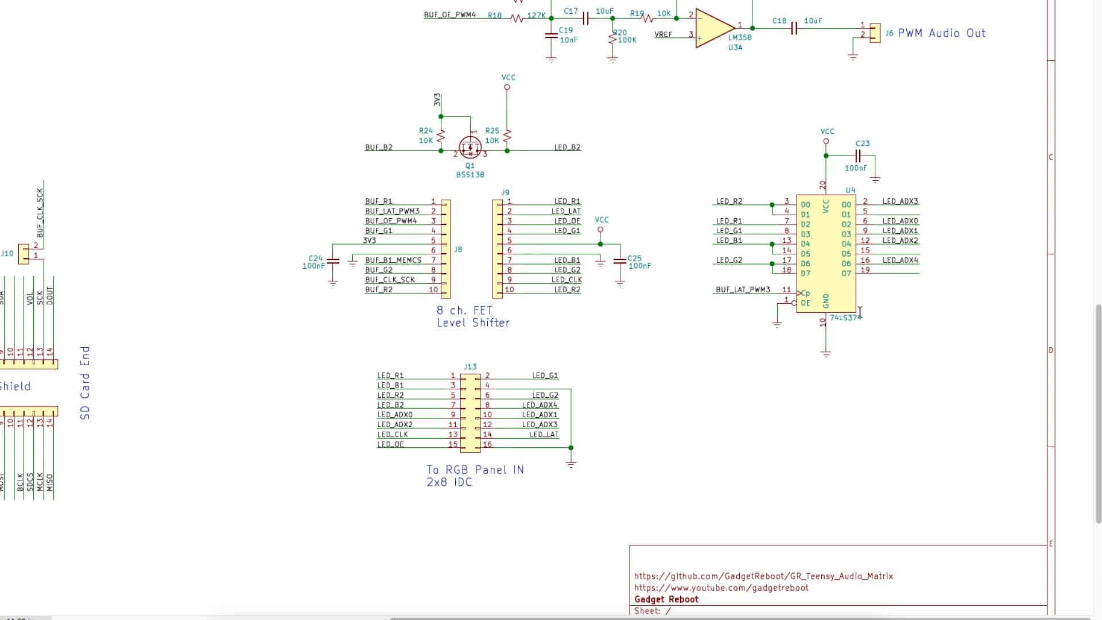
mouse_move(831, 337)
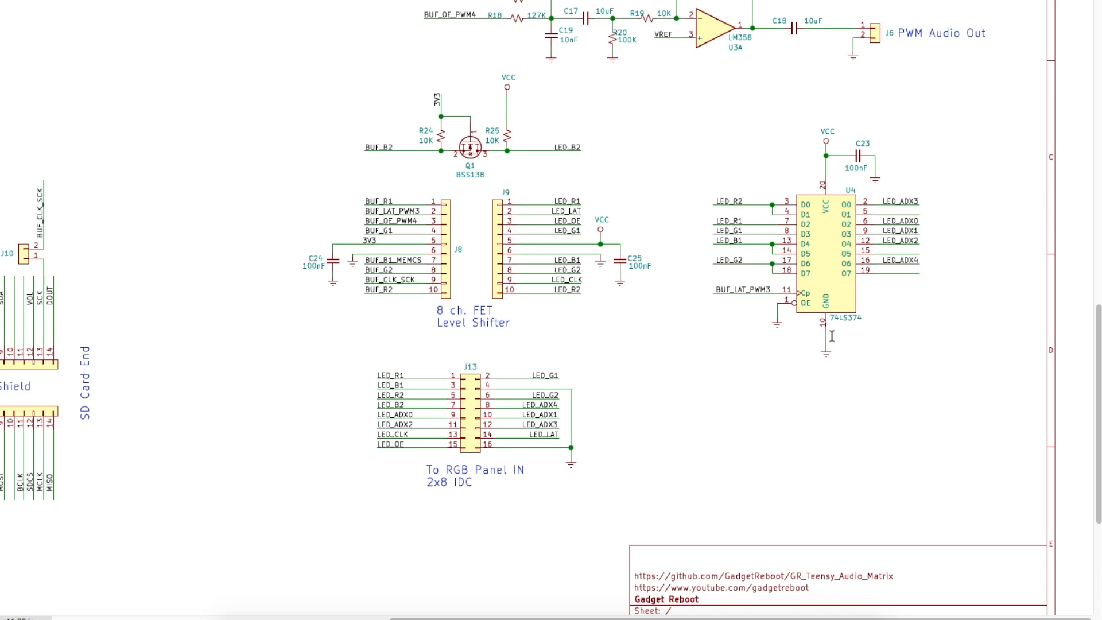
mouse_move(708, 243)
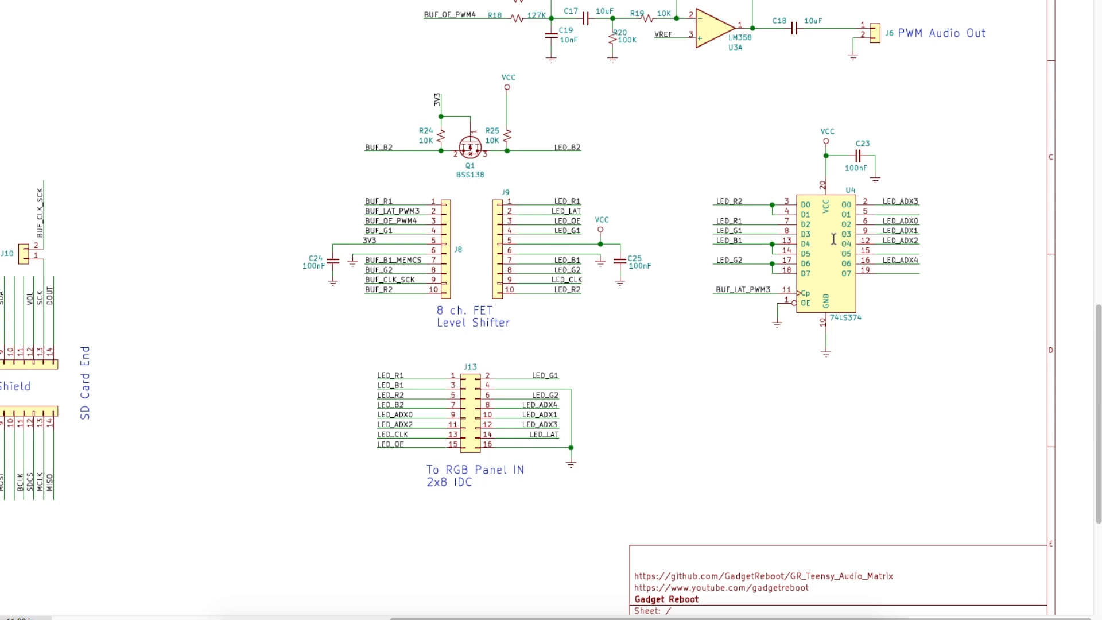
Review the J8/J9 level shifter headers, U4 74LS374 latch and J13 connector in the schematic
scroll(down, 3)
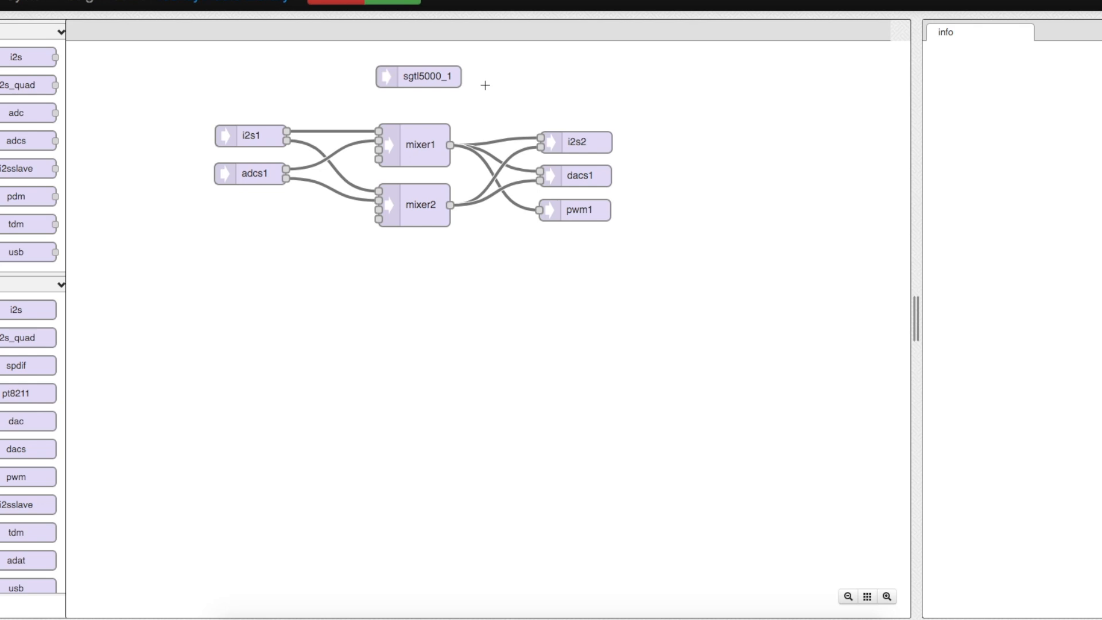
Inspect pwm1, mixer1 and i2s1 details, then export the patch as Arduino source code
click(575, 210)
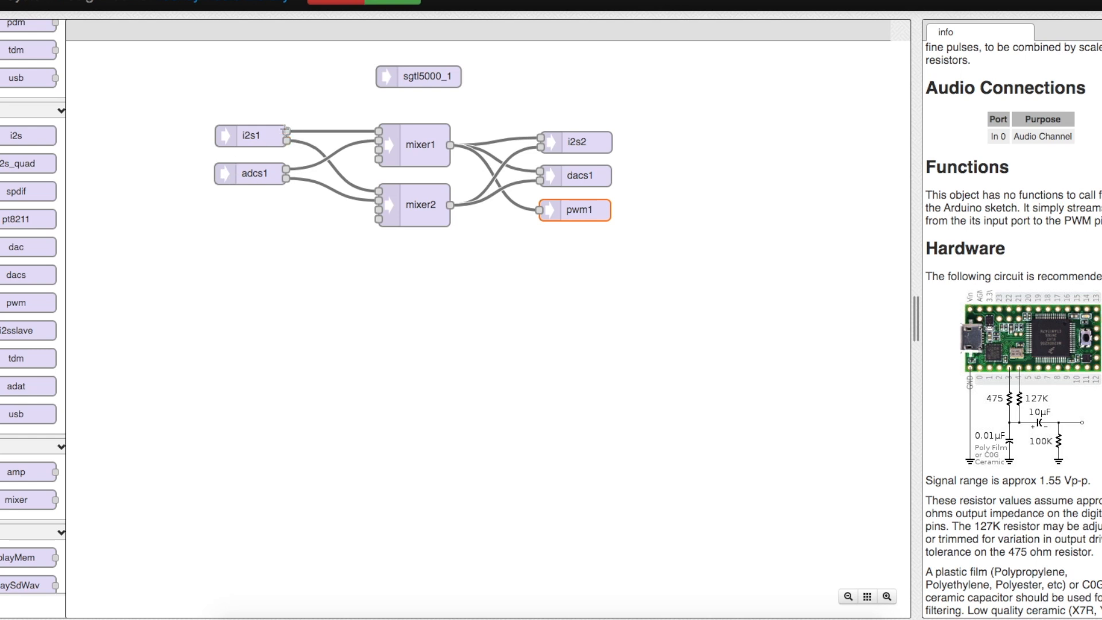
click(415, 144)
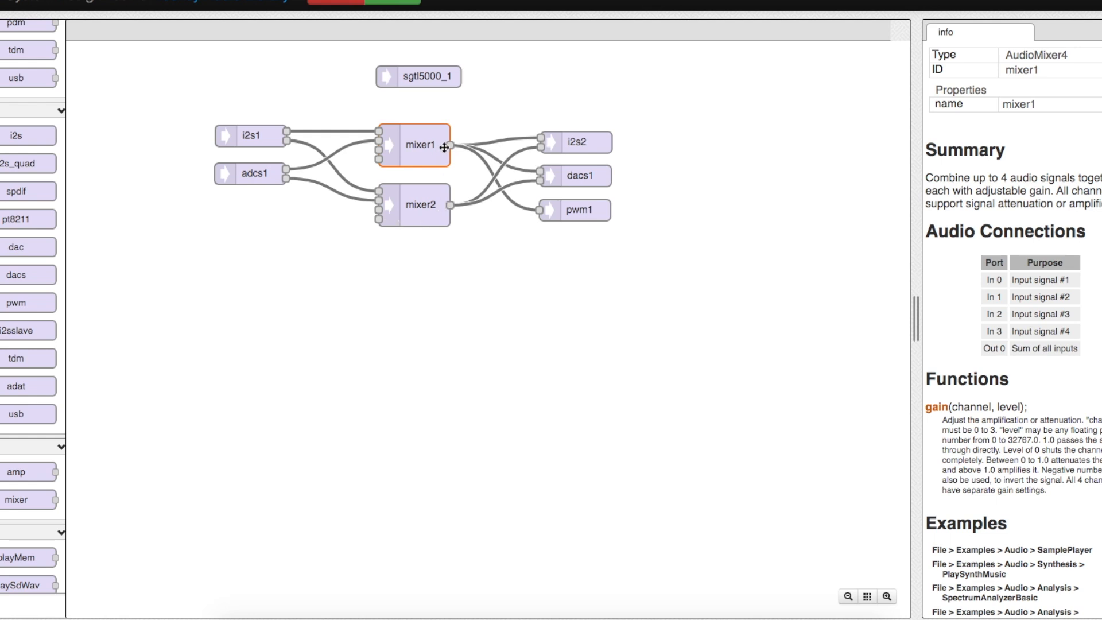
mouse_move(444, 160)
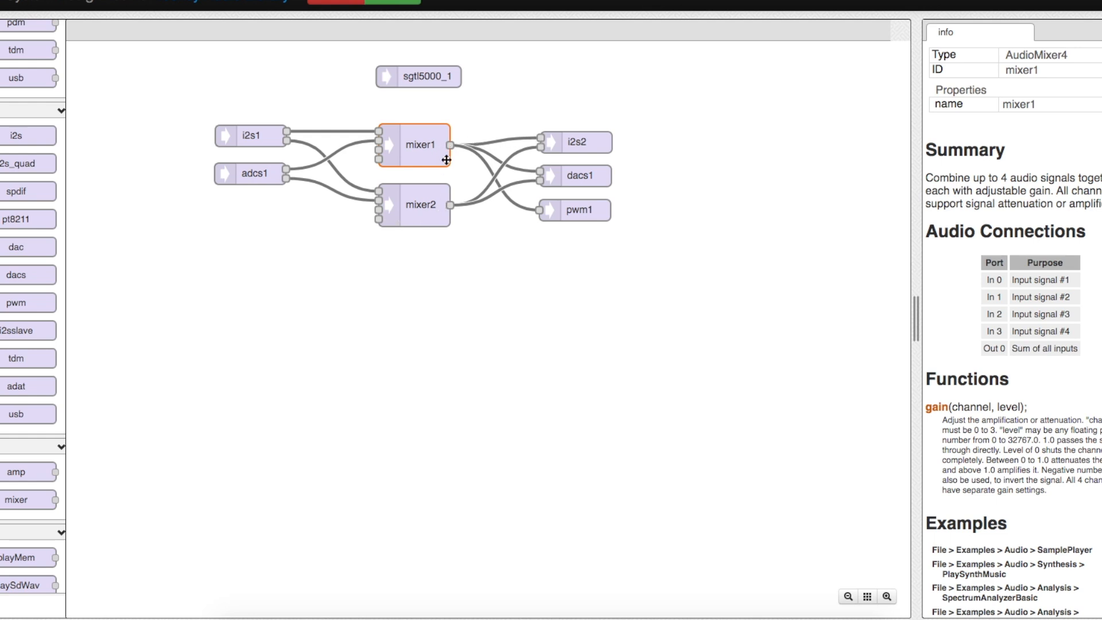
click(250, 135)
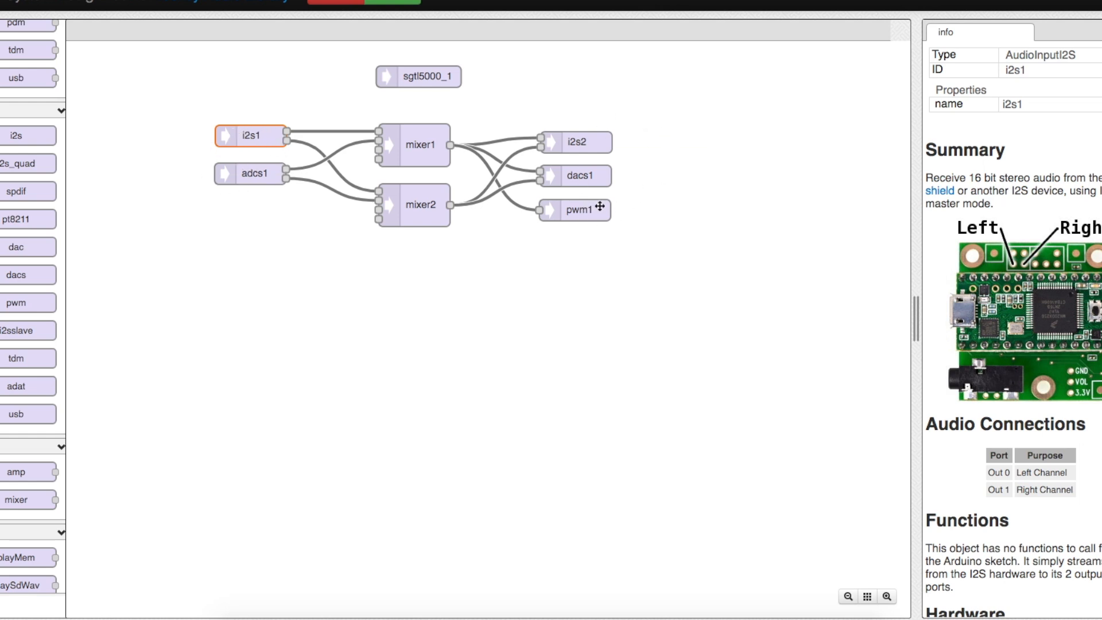
mouse_move(661, 180)
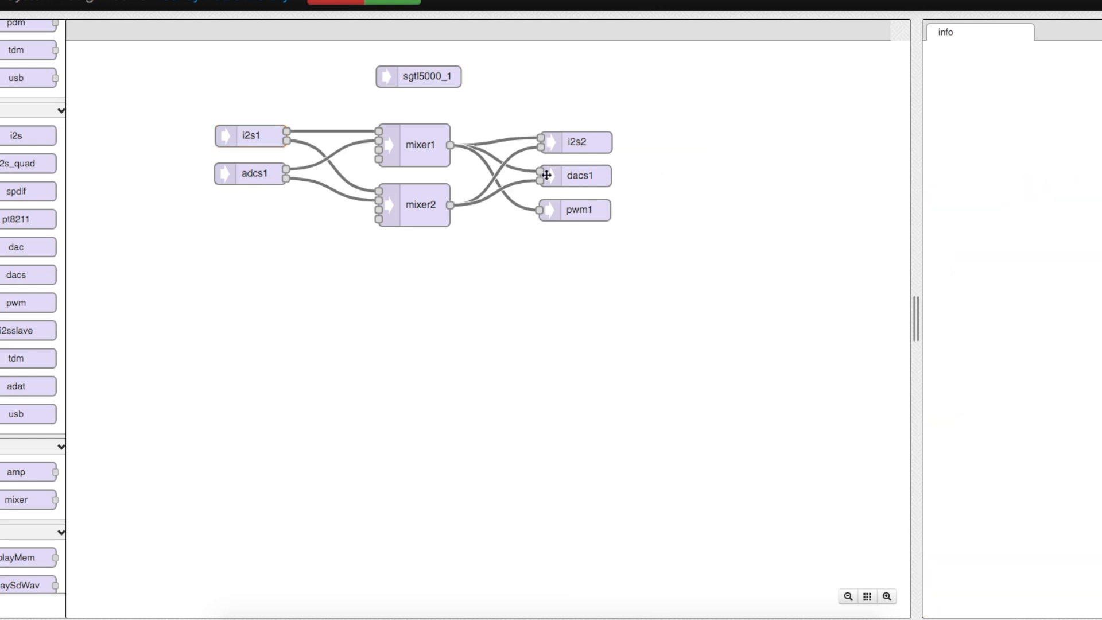
mouse_move(340, 10)
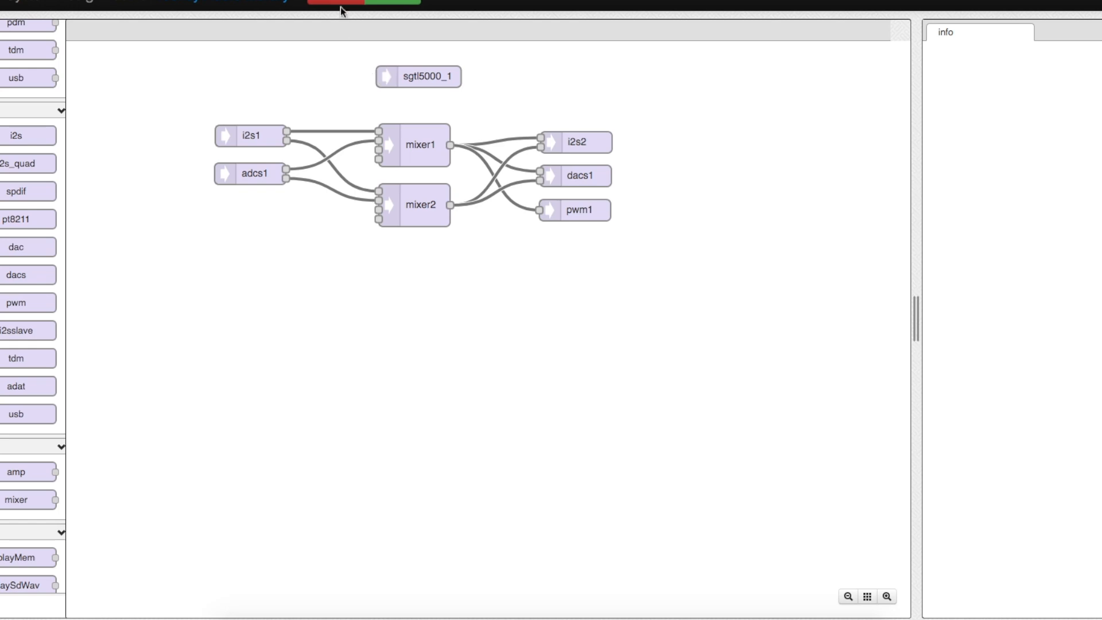
click(336, 1)
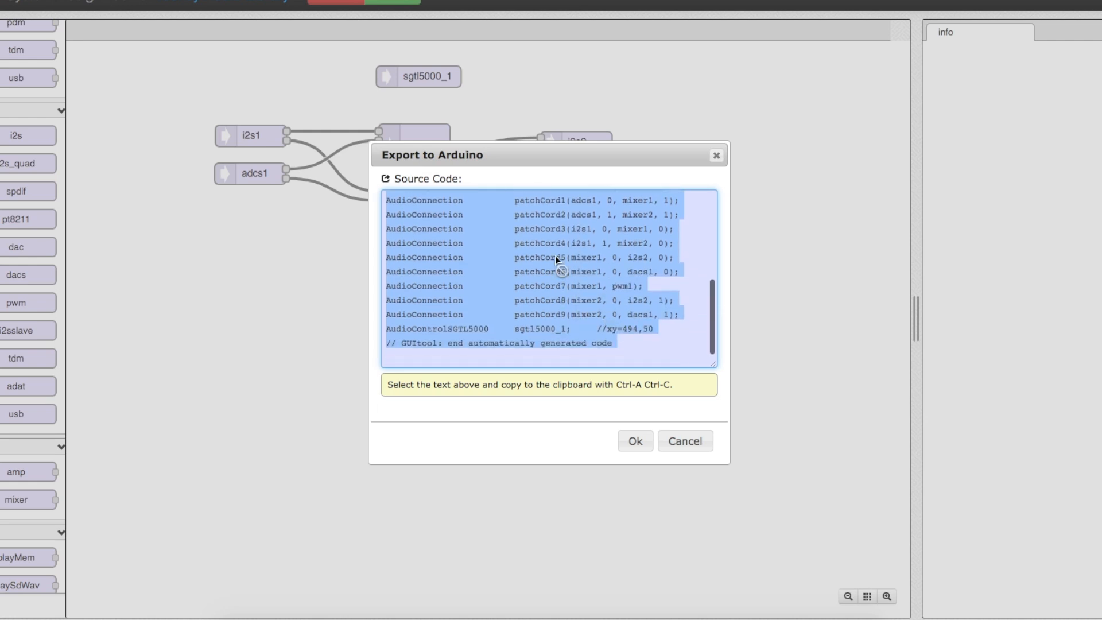
mouse_move(760, 438)
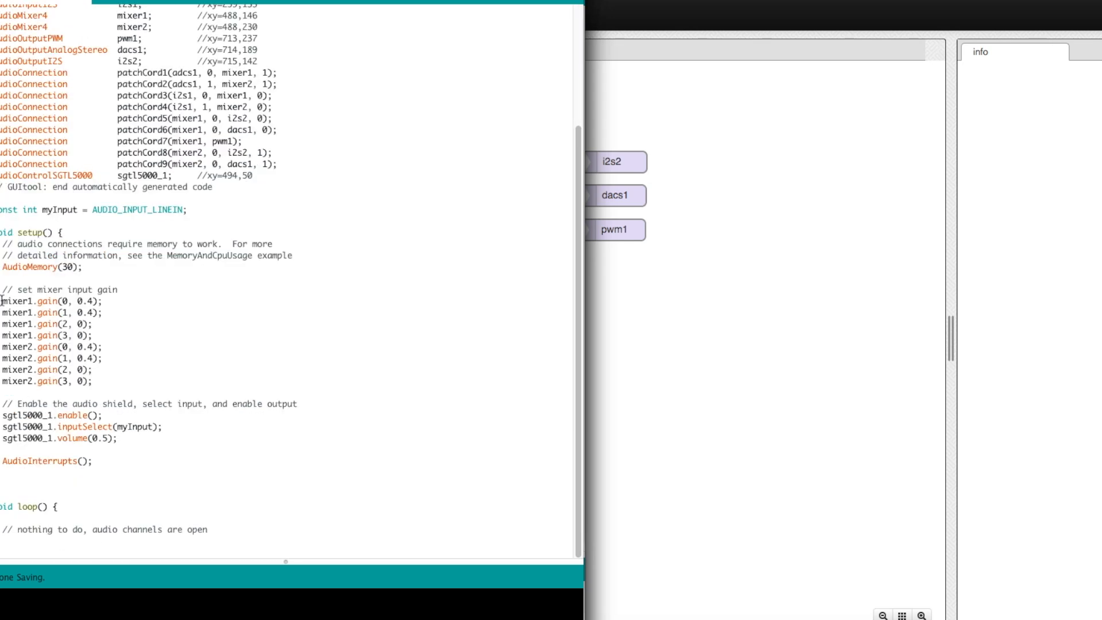
drag(3, 300, 92, 371)
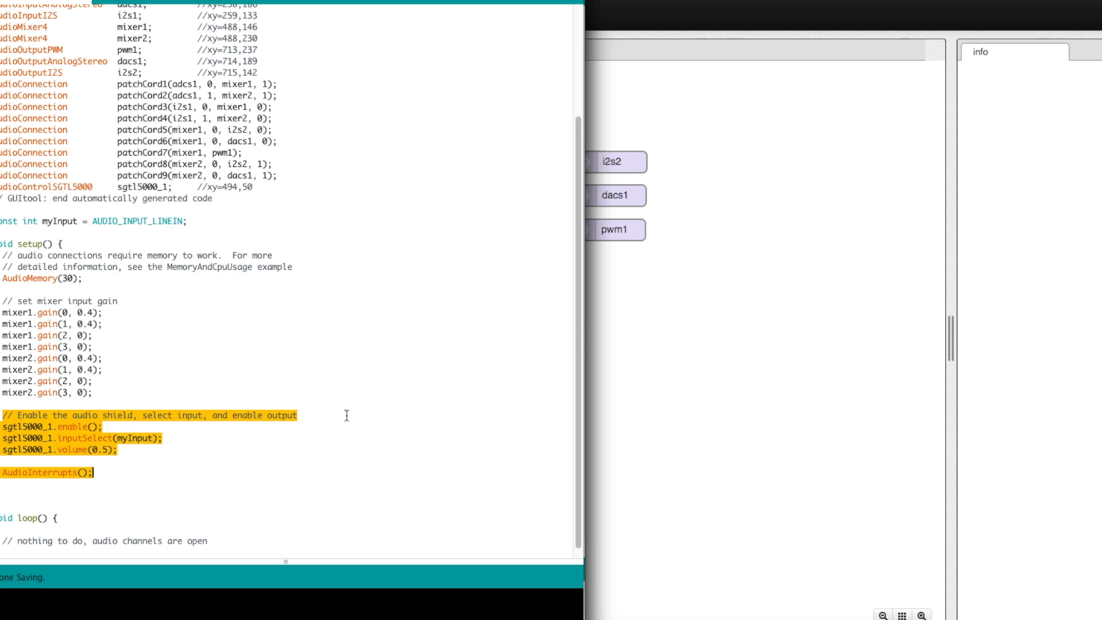
click(443, 90)
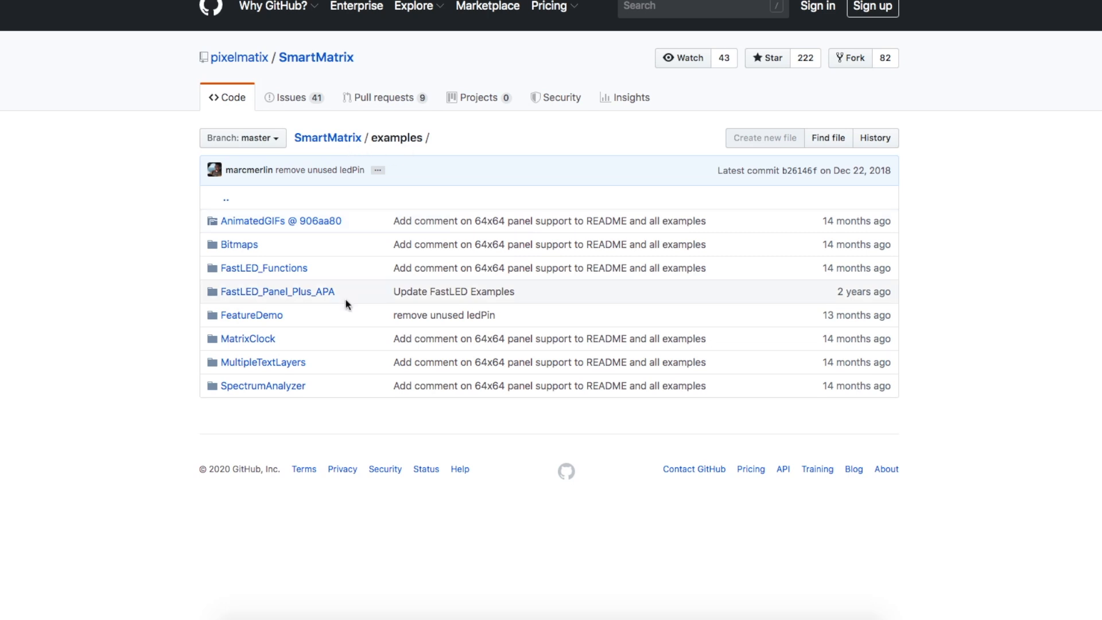
mouse_move(238, 243)
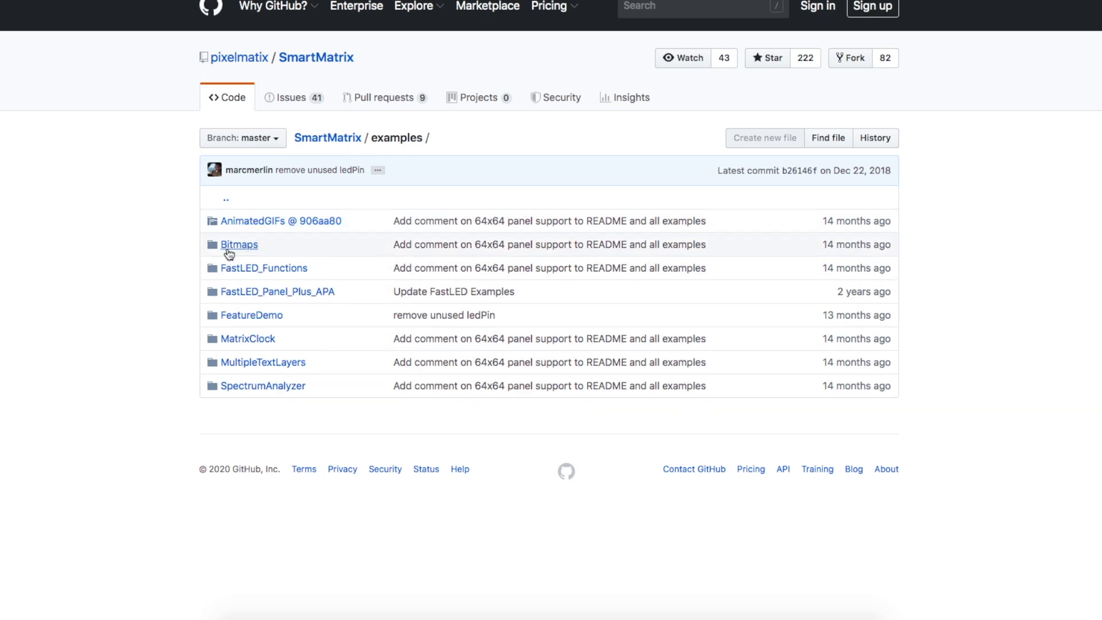
mouse_move(246, 373)
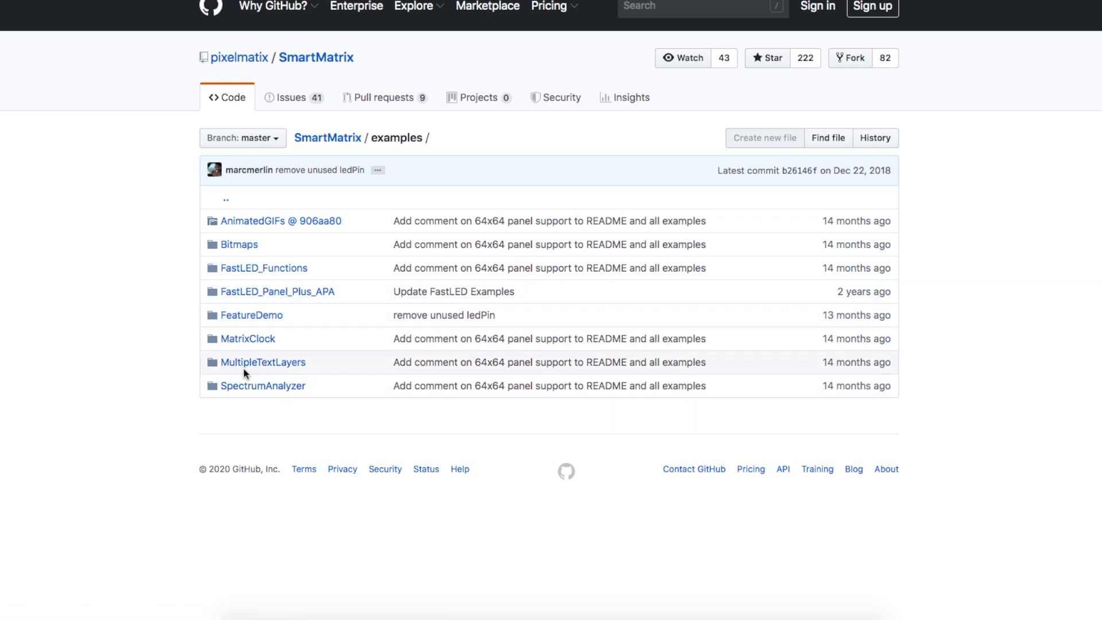
mouse_move(263, 385)
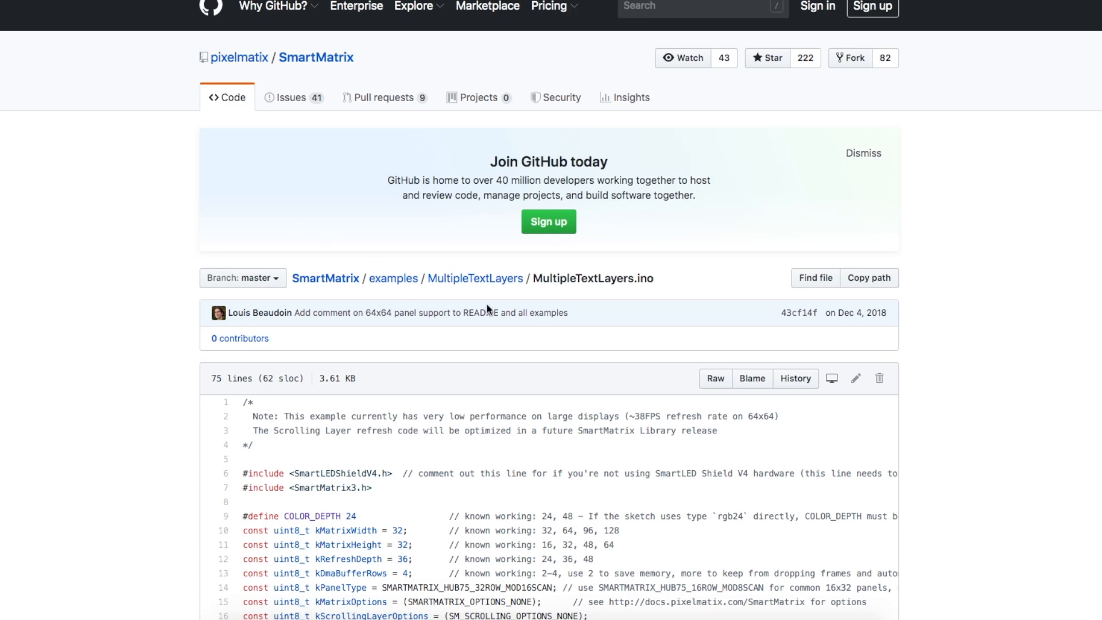
Read the MultipleTextLayers sketch and pick out its 32-row and 64x64 panel type values
scroll(down, 3)
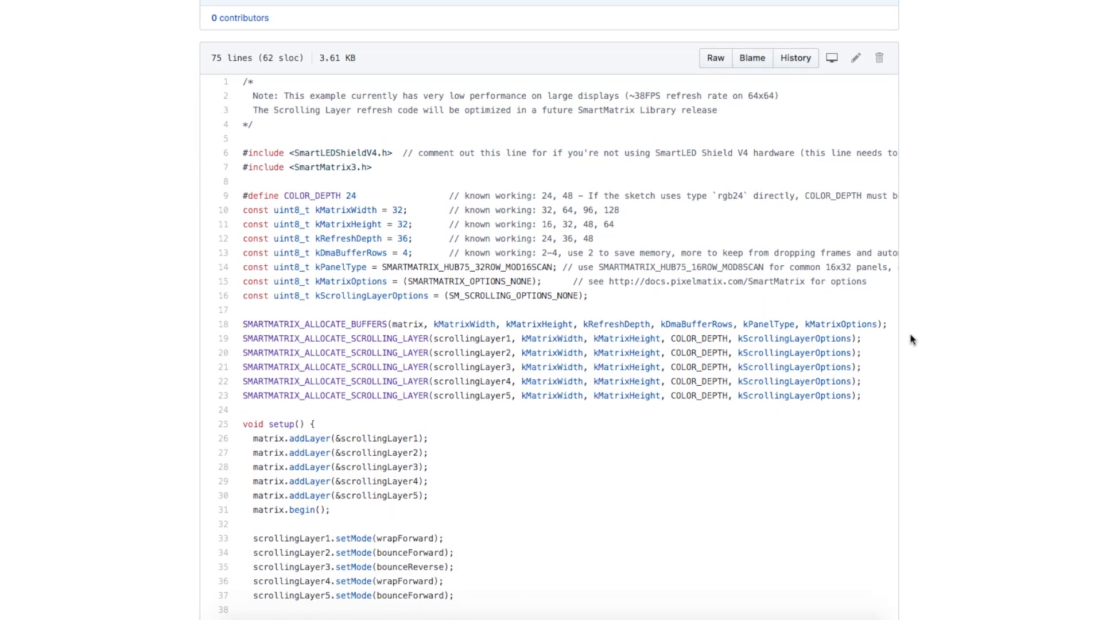
scroll(down, 3)
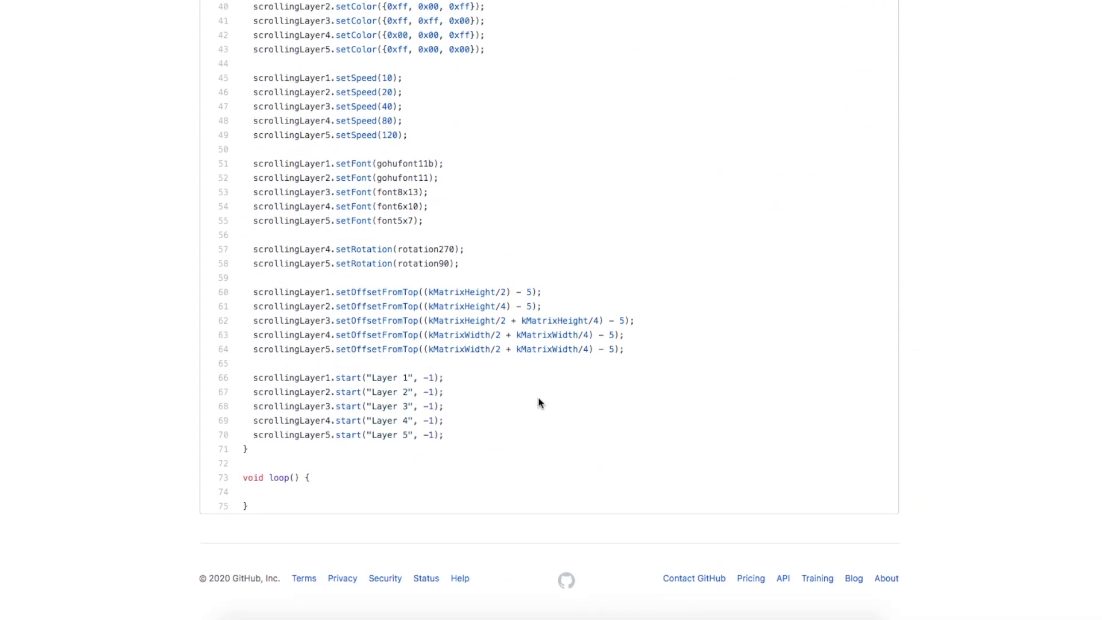
scroll(up, 3)
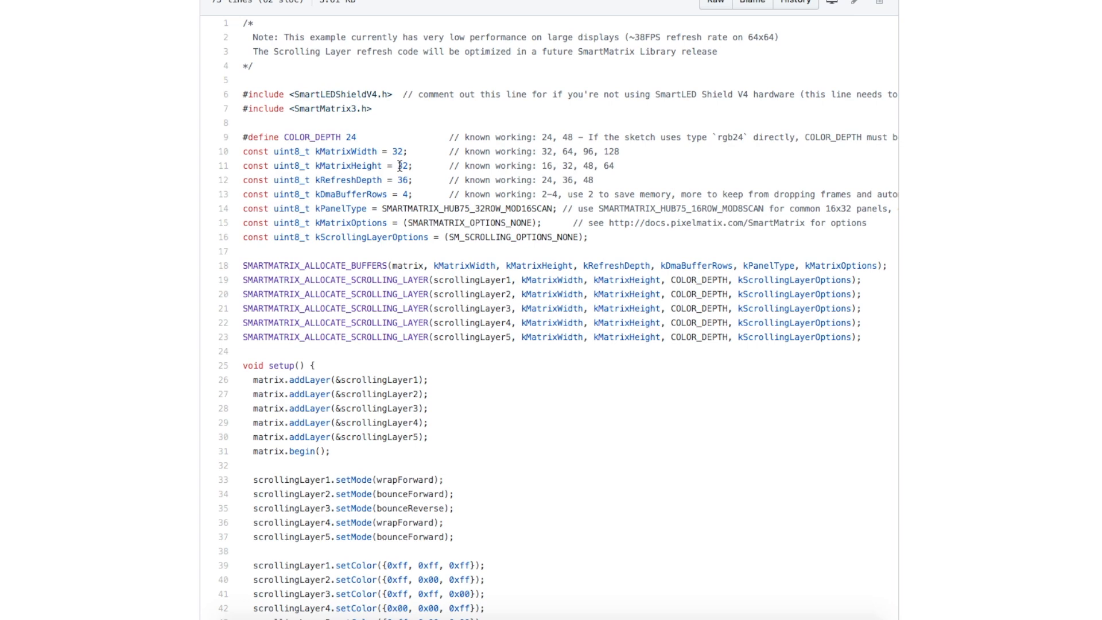
double_click(467, 212)
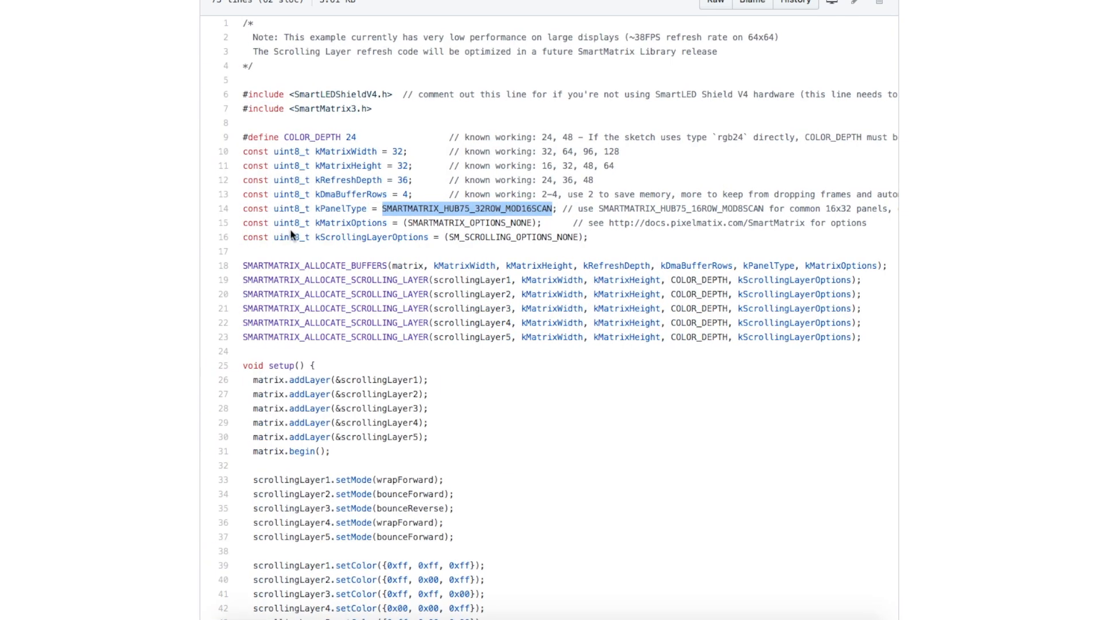
scroll(right, 3)
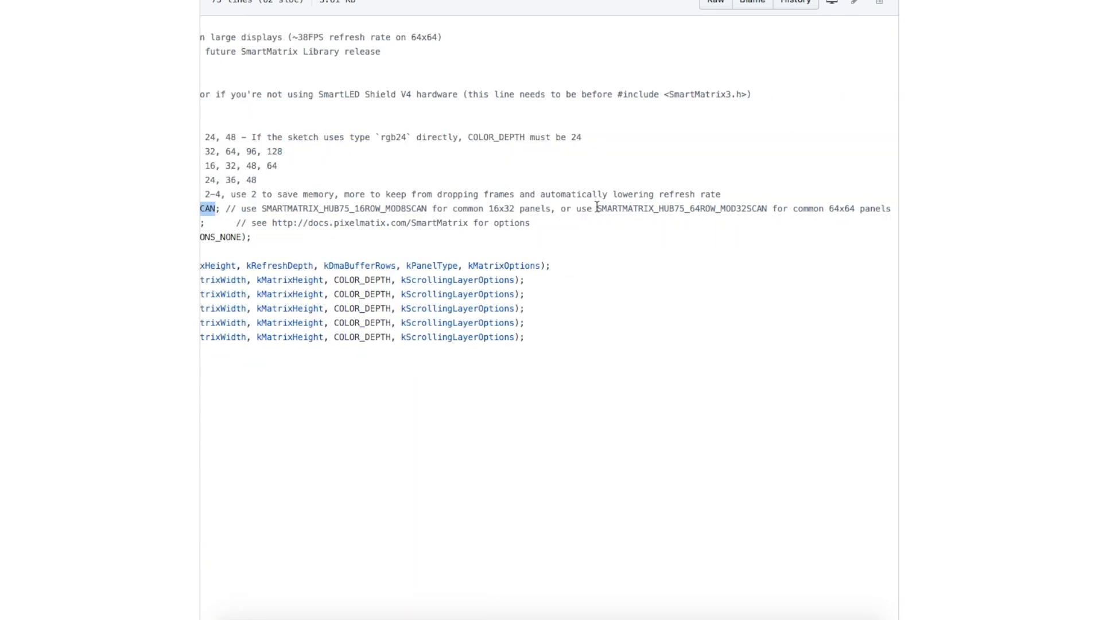
double_click(665, 209)
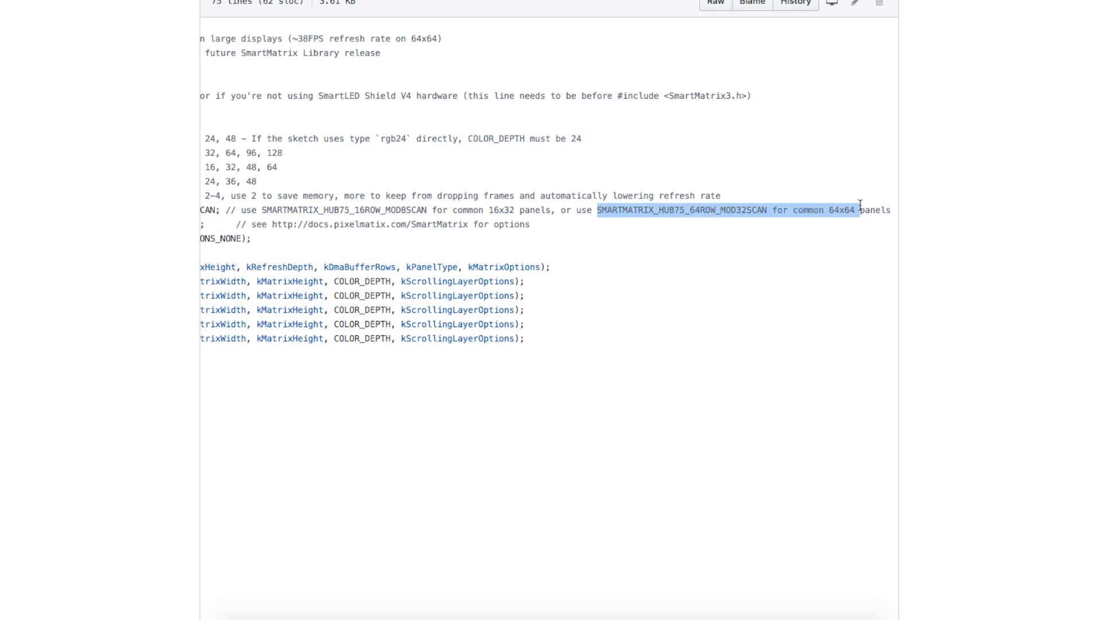
scroll(left, 3)
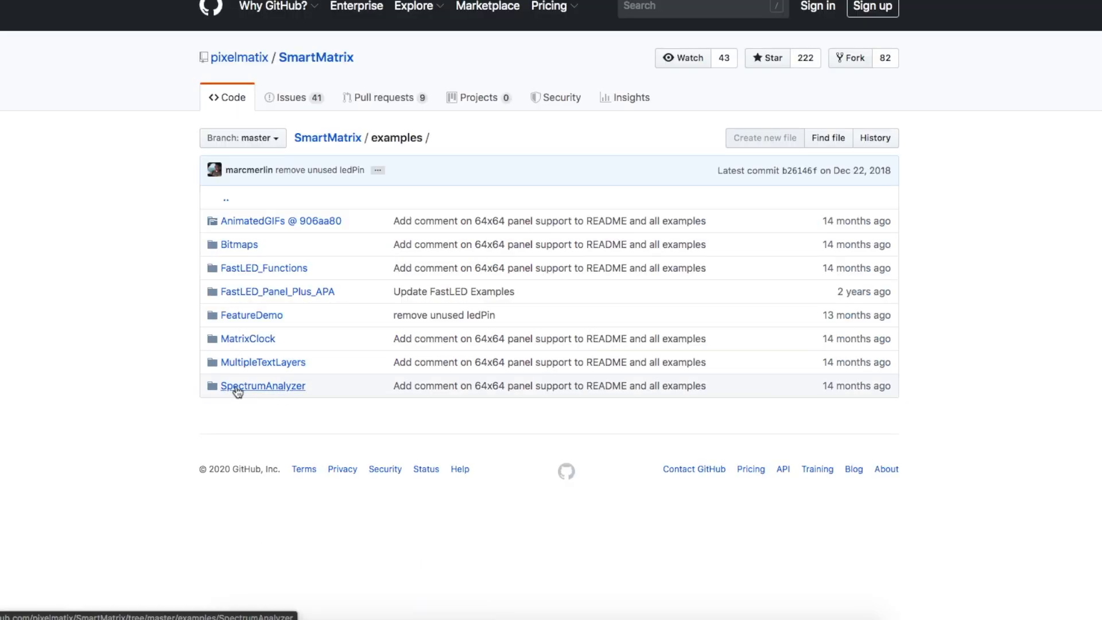
Go to the SmartMatrix SpectrumAnalyzer example and view its description
click(263, 386)
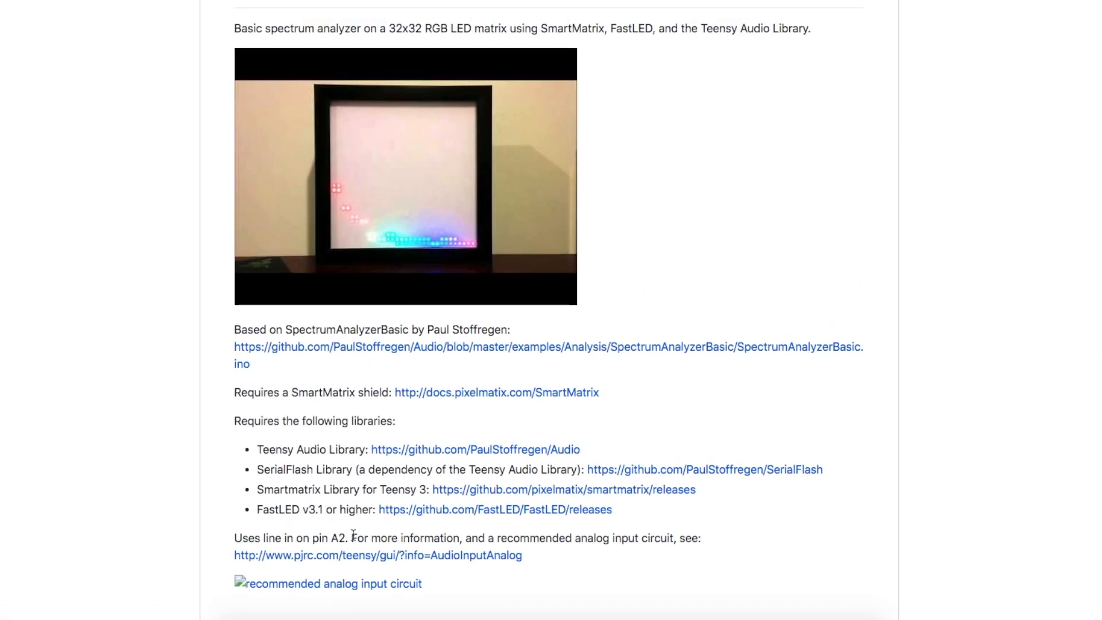
double_click(340, 537)
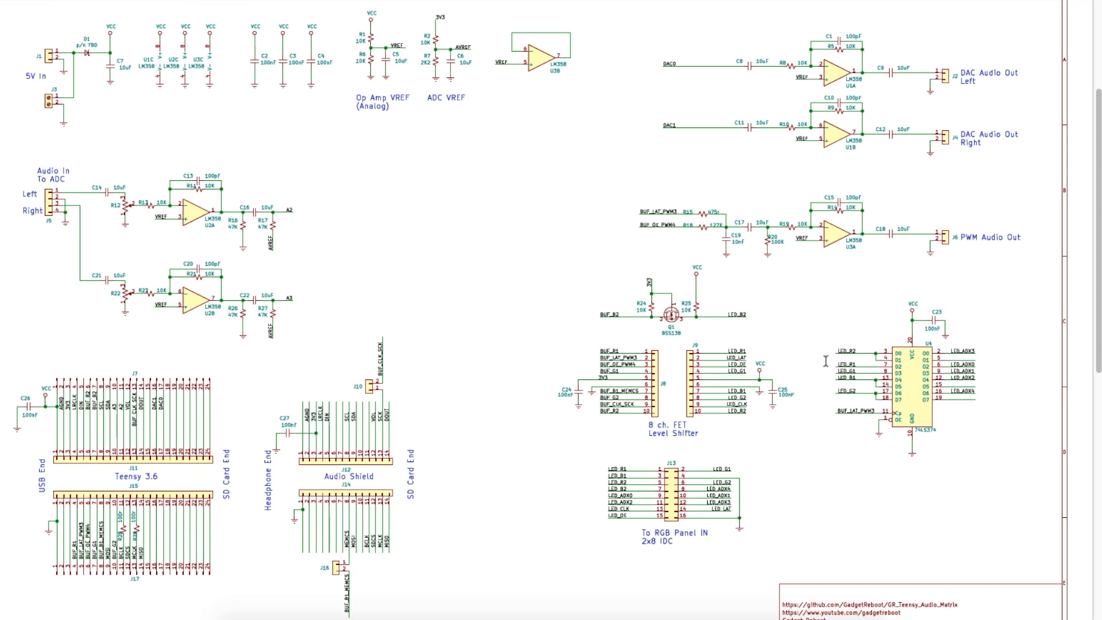
mouse_move(588, 494)
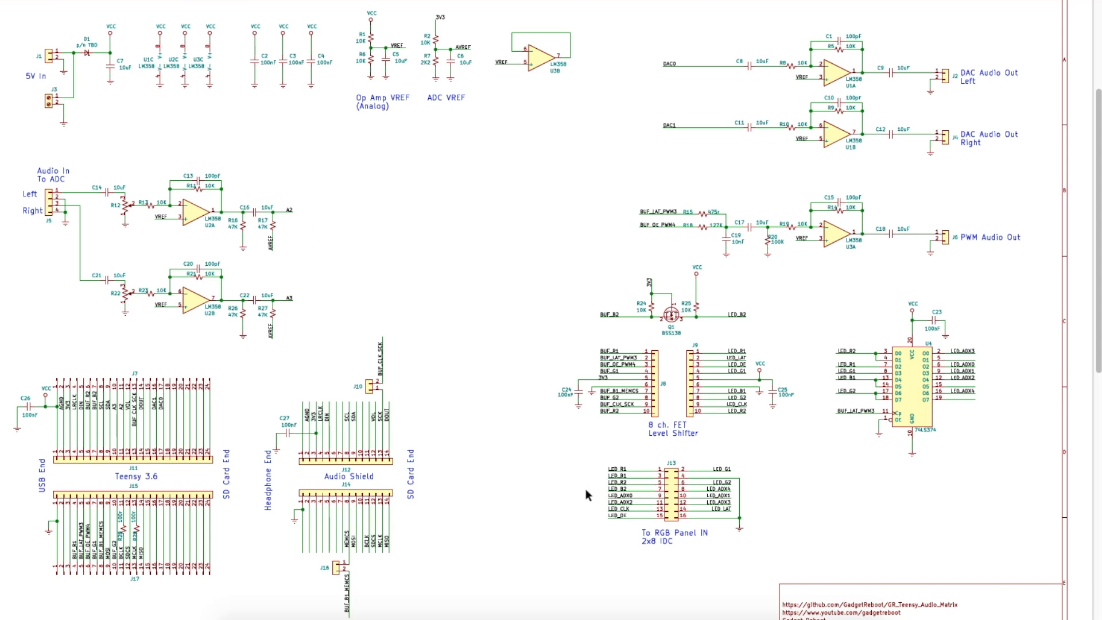